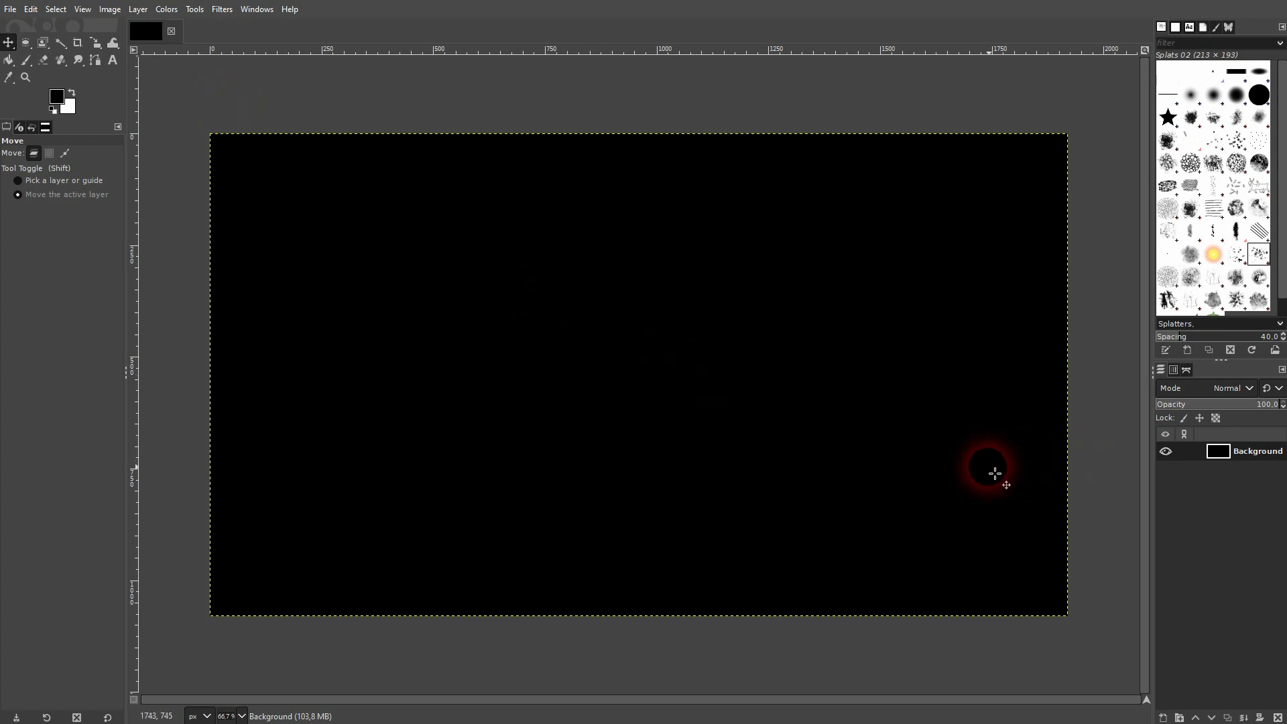
- Create a transparent layer named brush and hide the black Background layer
left_click(1163, 716)
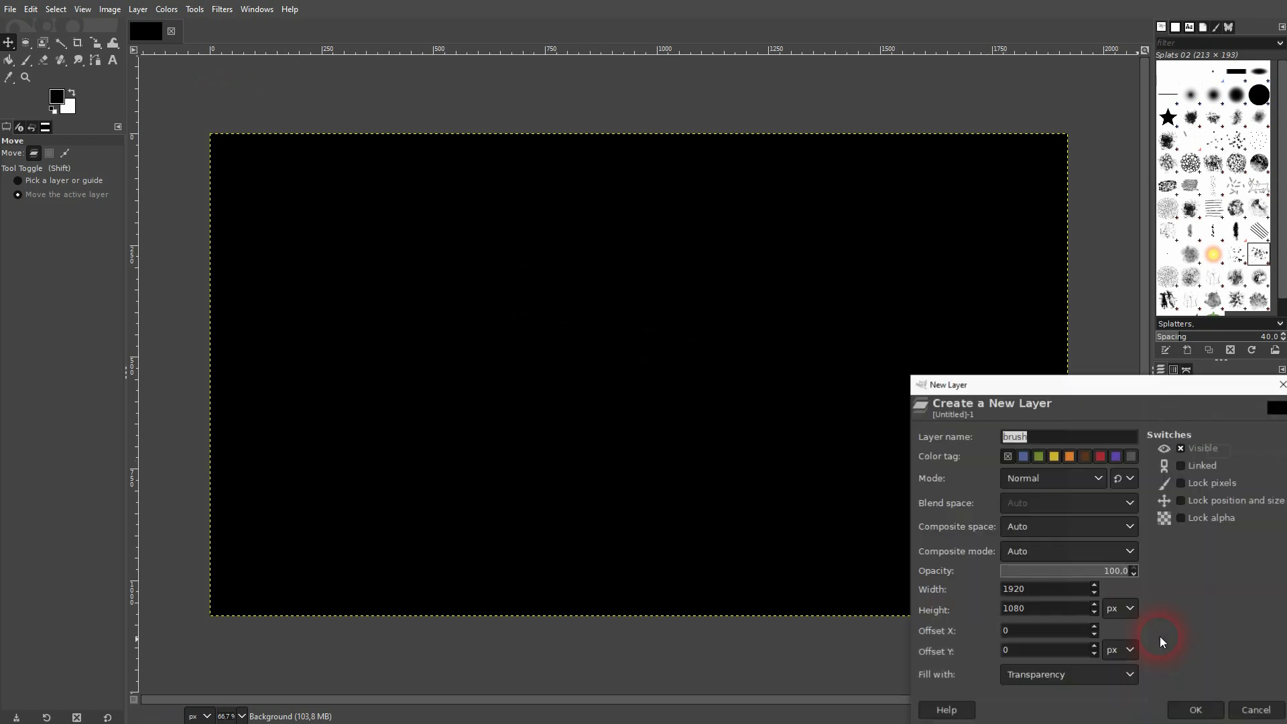
left_click(1067, 674)
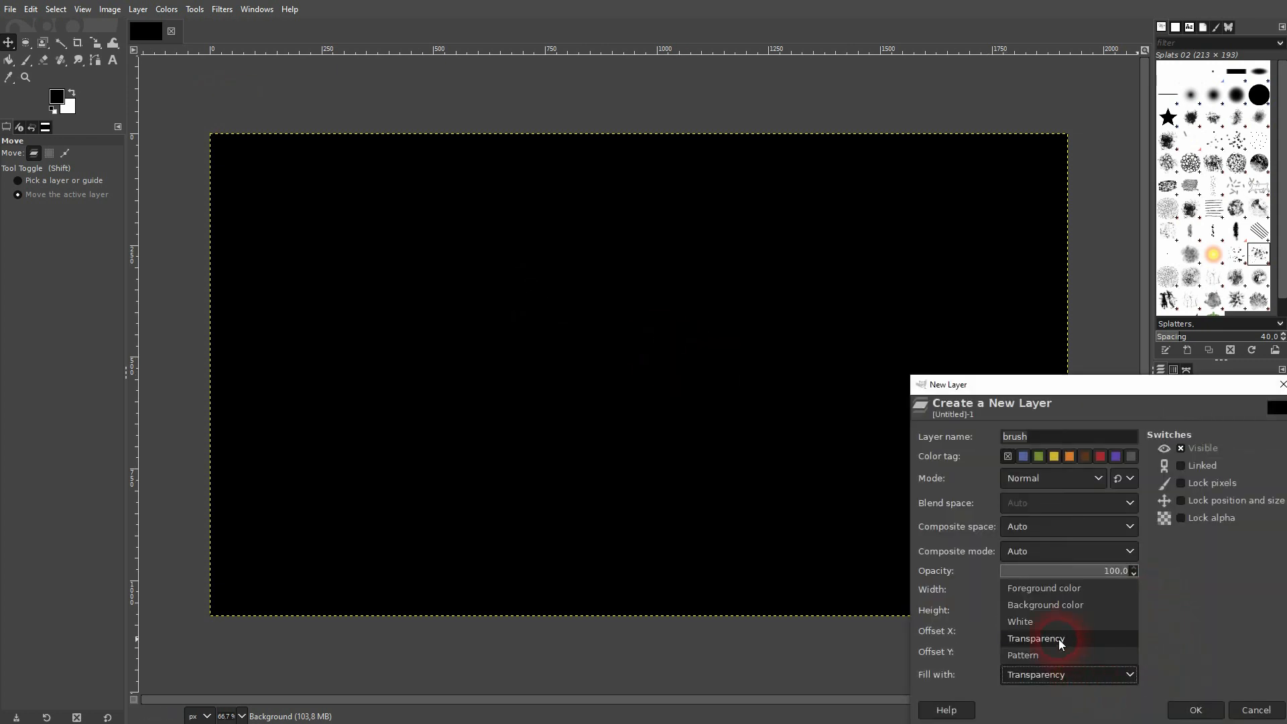
left_click(1035, 639)
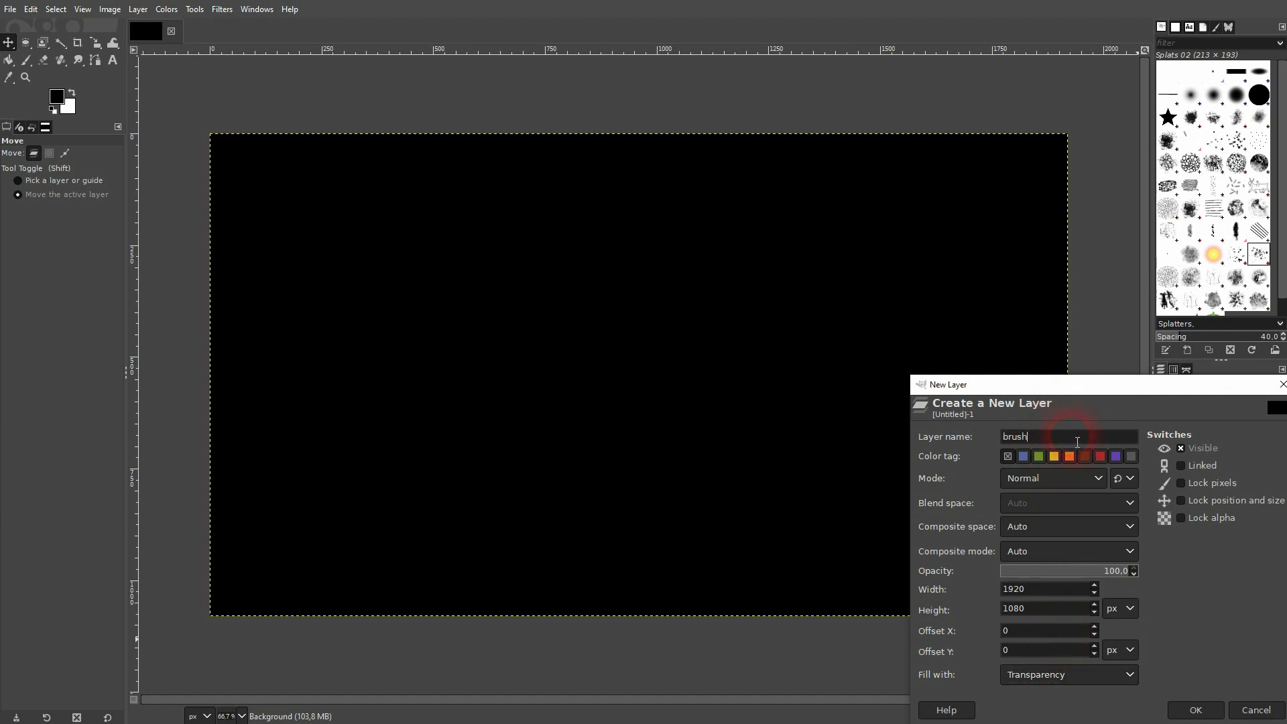
left_click(1194, 709)
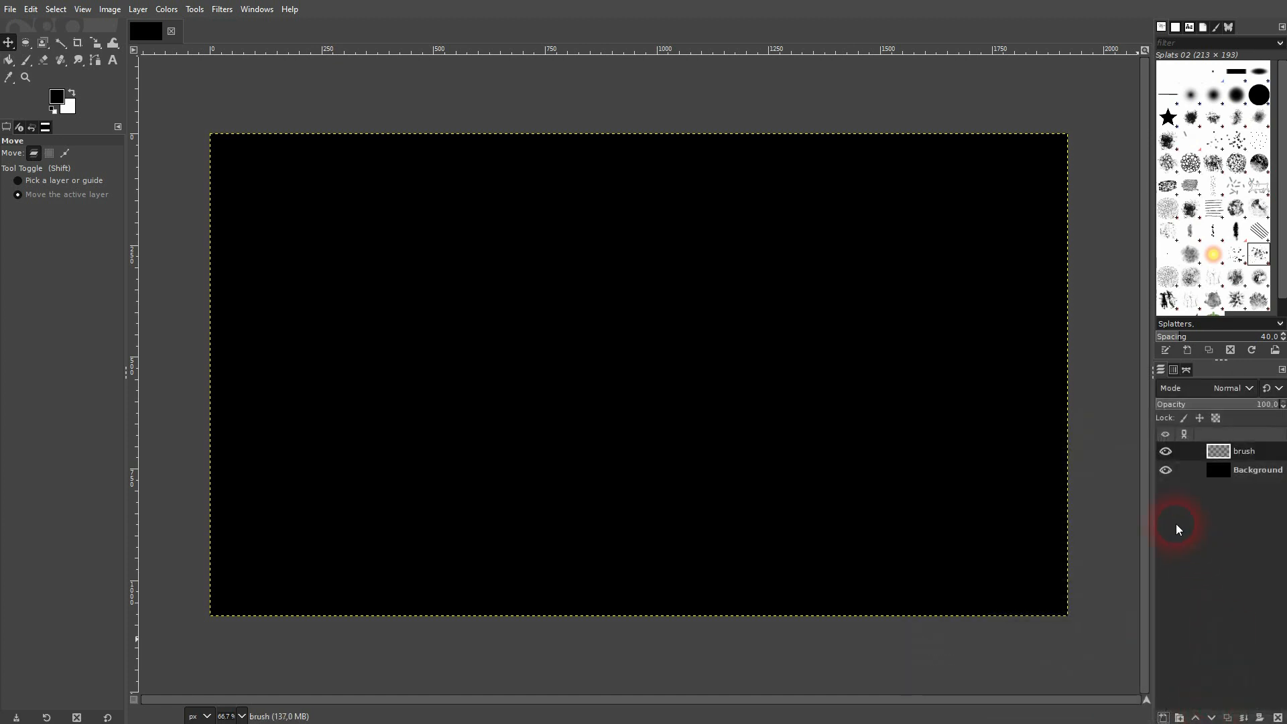
left_click(1165, 469)
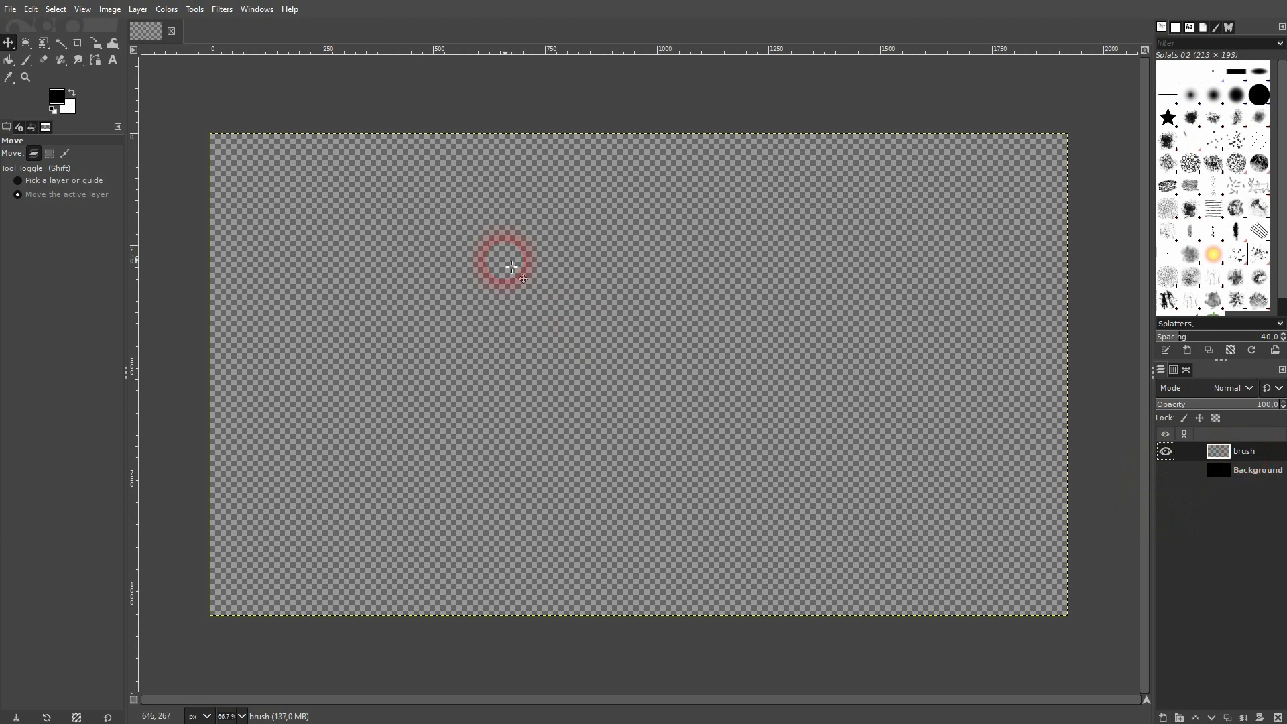
- In the Gfig filter, draw a 6-sided polygon with no stroke and a white colour fill
left_click(220, 9)
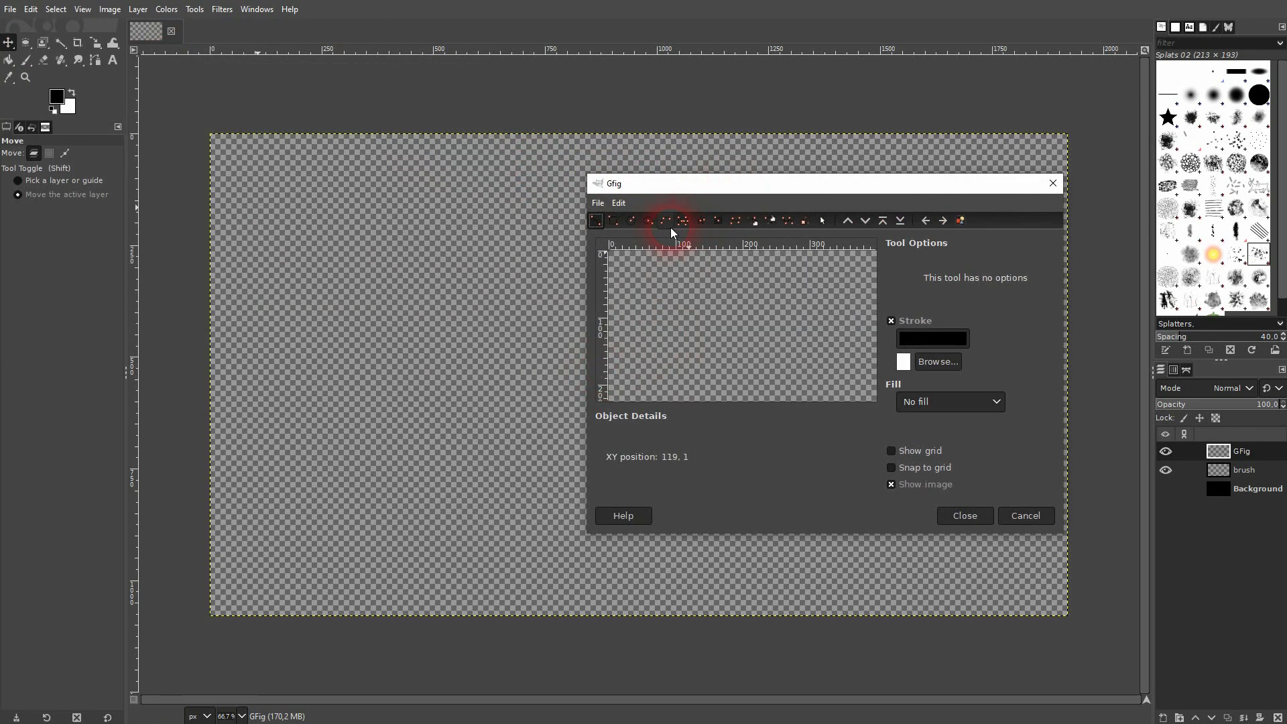
left_click(669, 220)
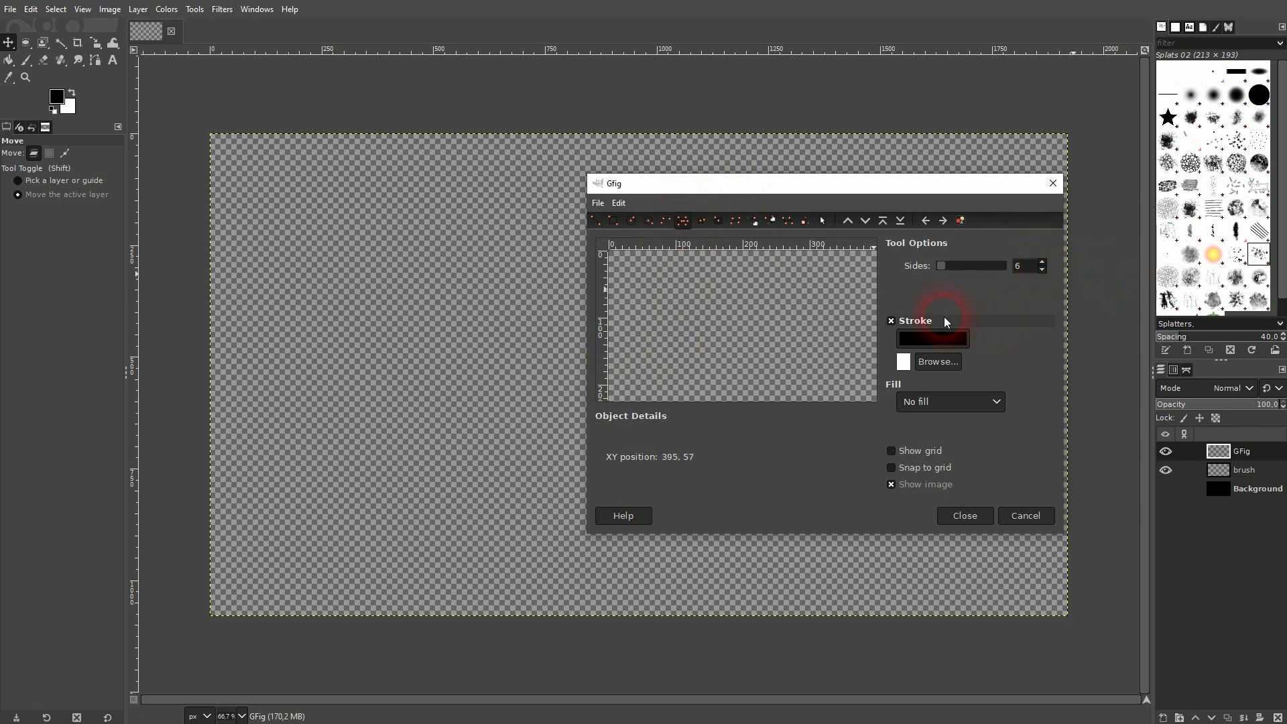
left_click(947, 402)
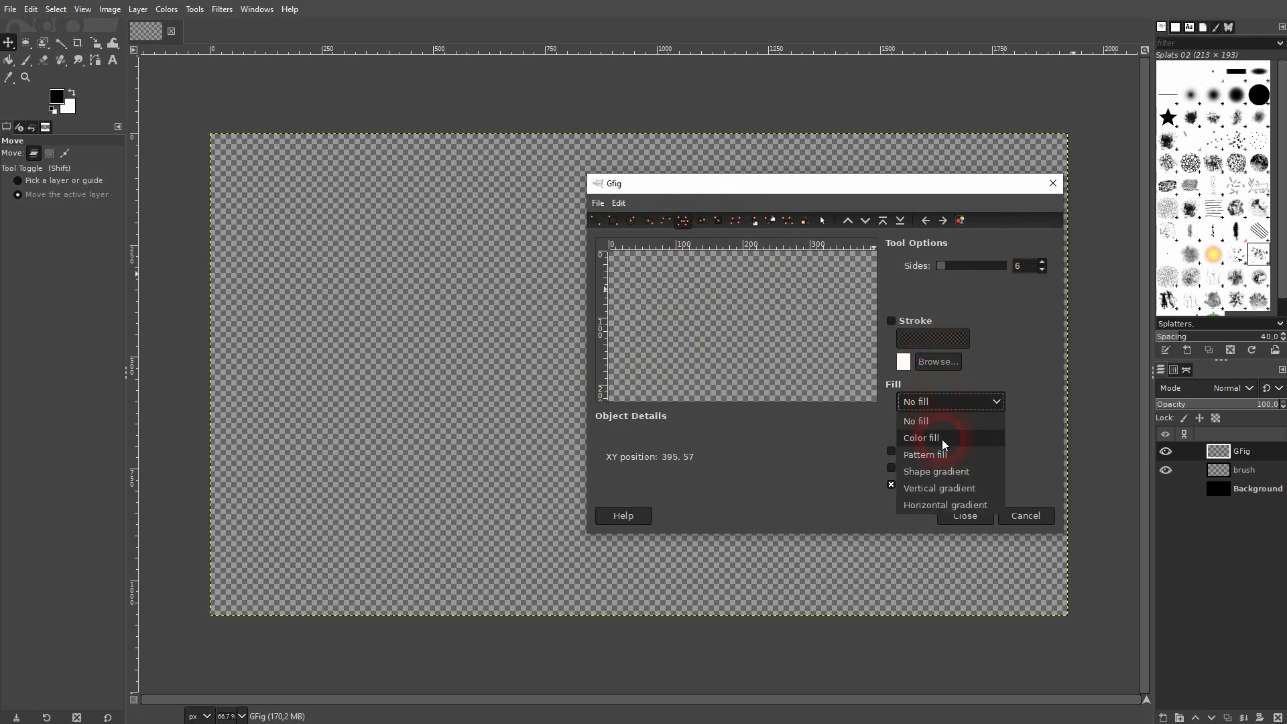
left_click(919, 437)
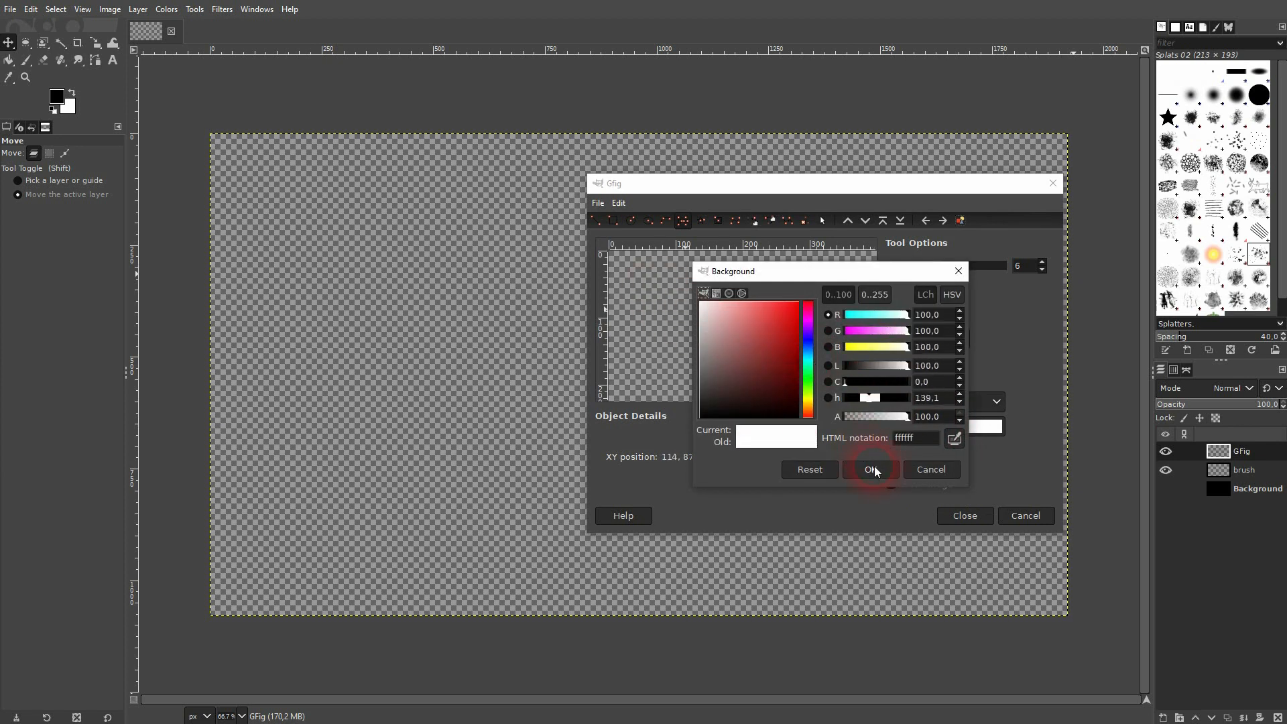
left_click(869, 469)
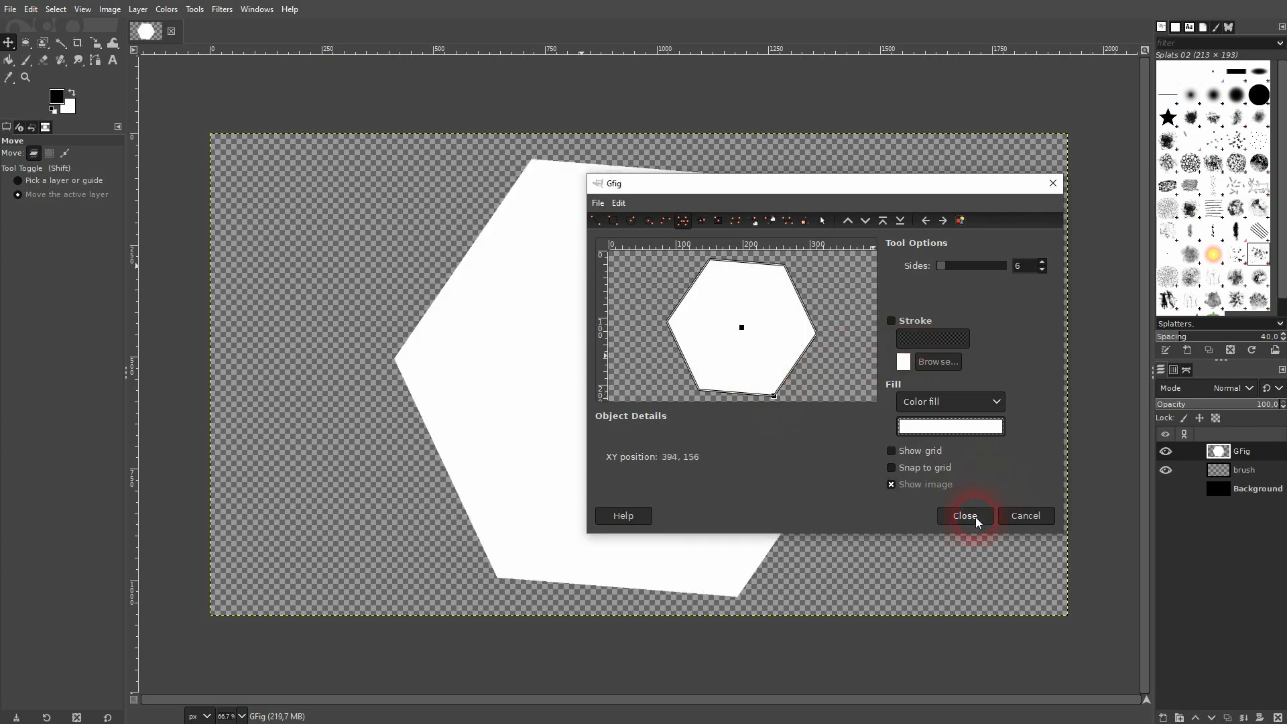
- Close Gfig, copy the hexagon and paste it as a new brush named Tutorial Brush
left_click(962, 515)
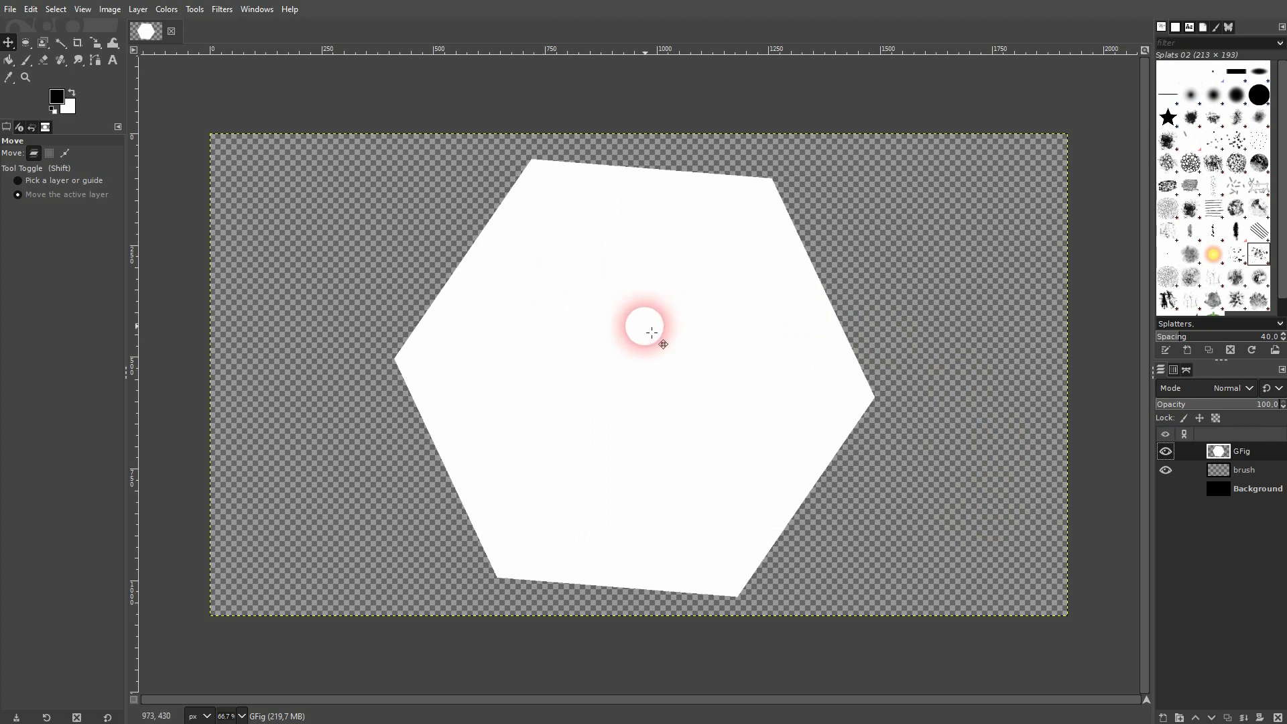
left_click(30, 8)
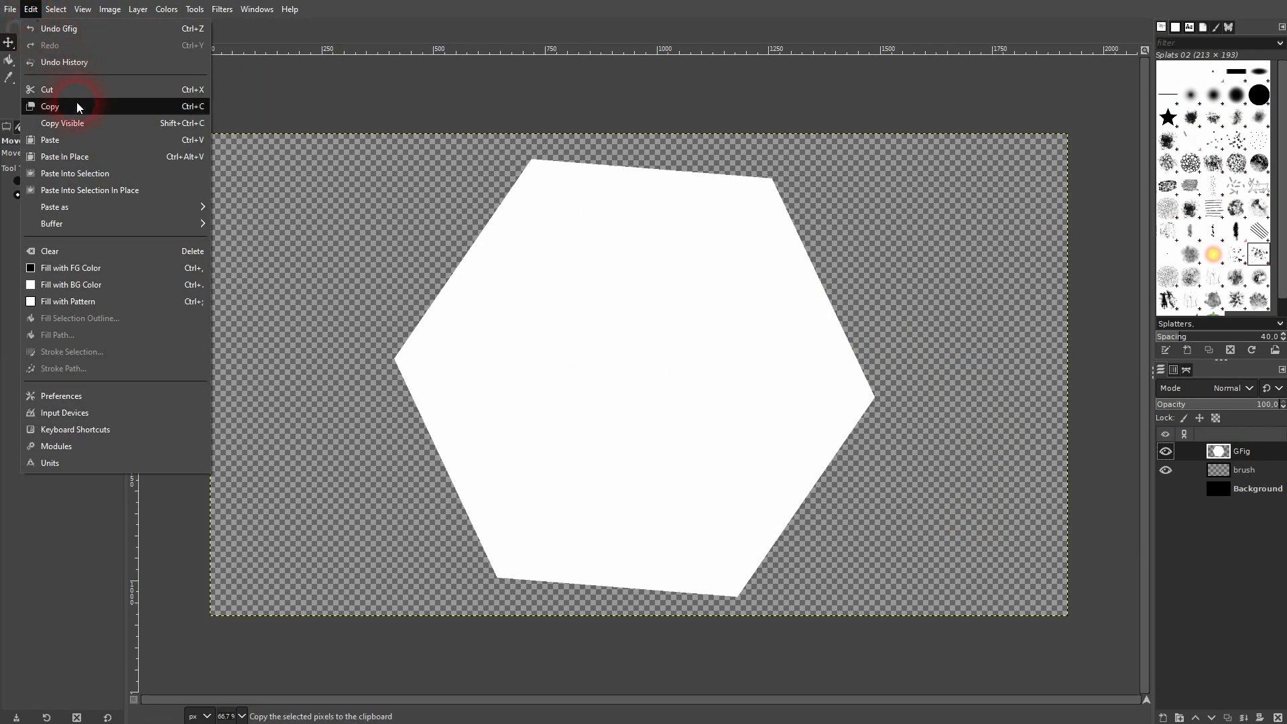
left_click(51, 106)
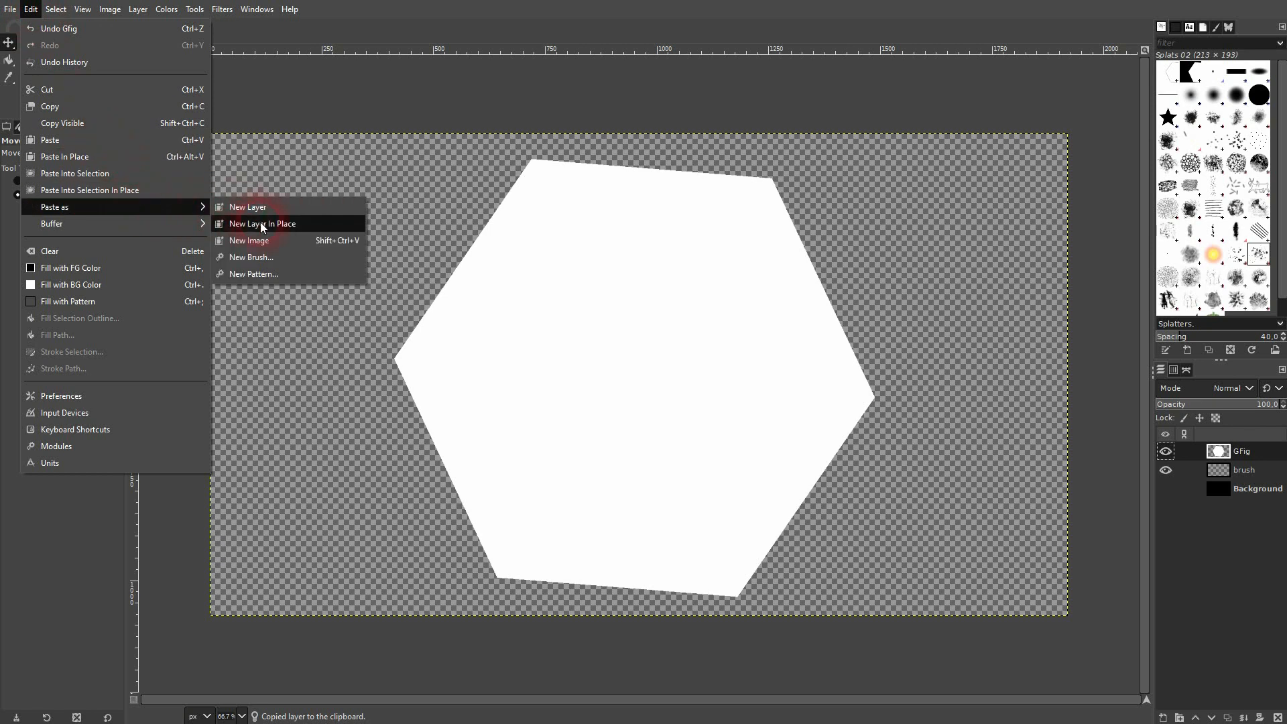
left_click(251, 257)
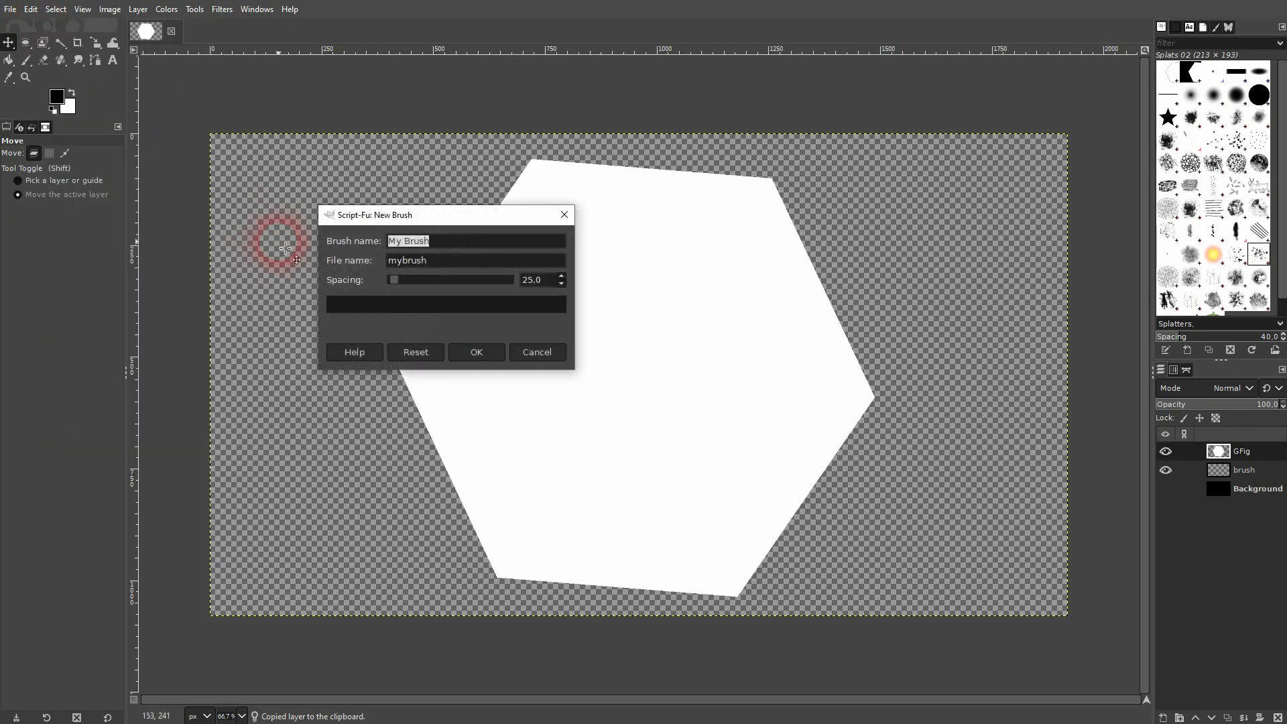
type("Tuto")
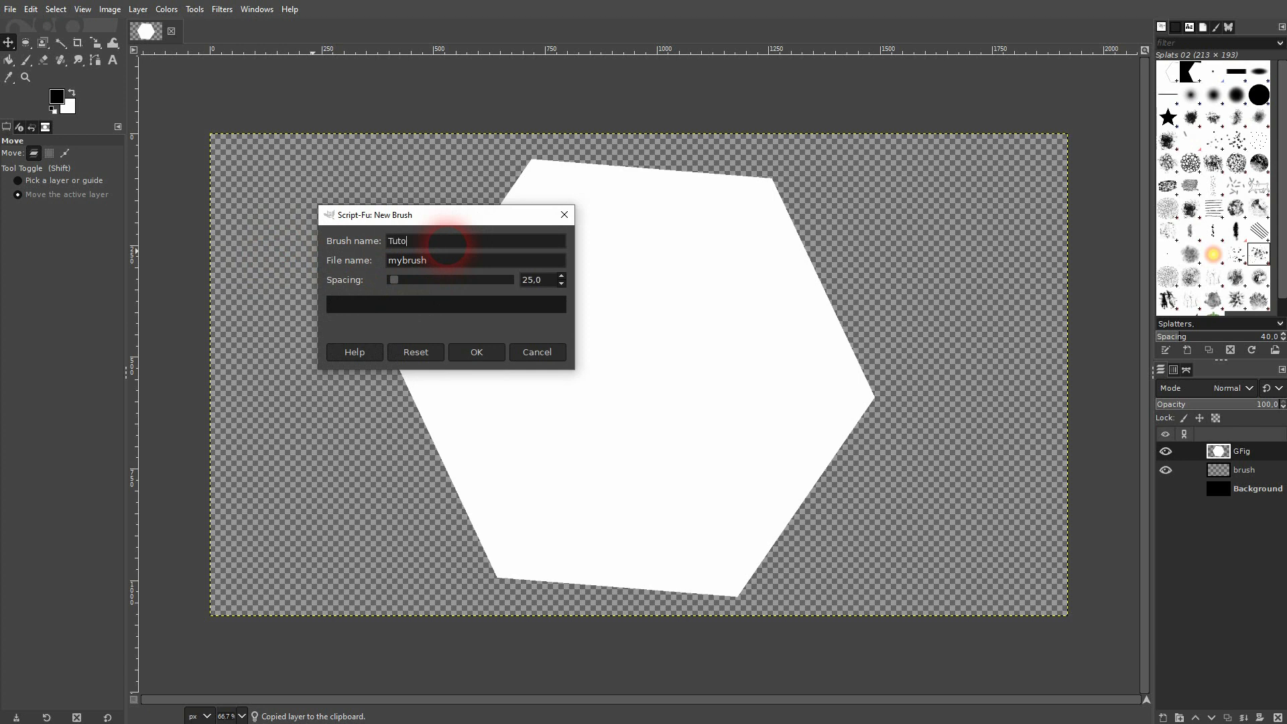
type("rial Brush")
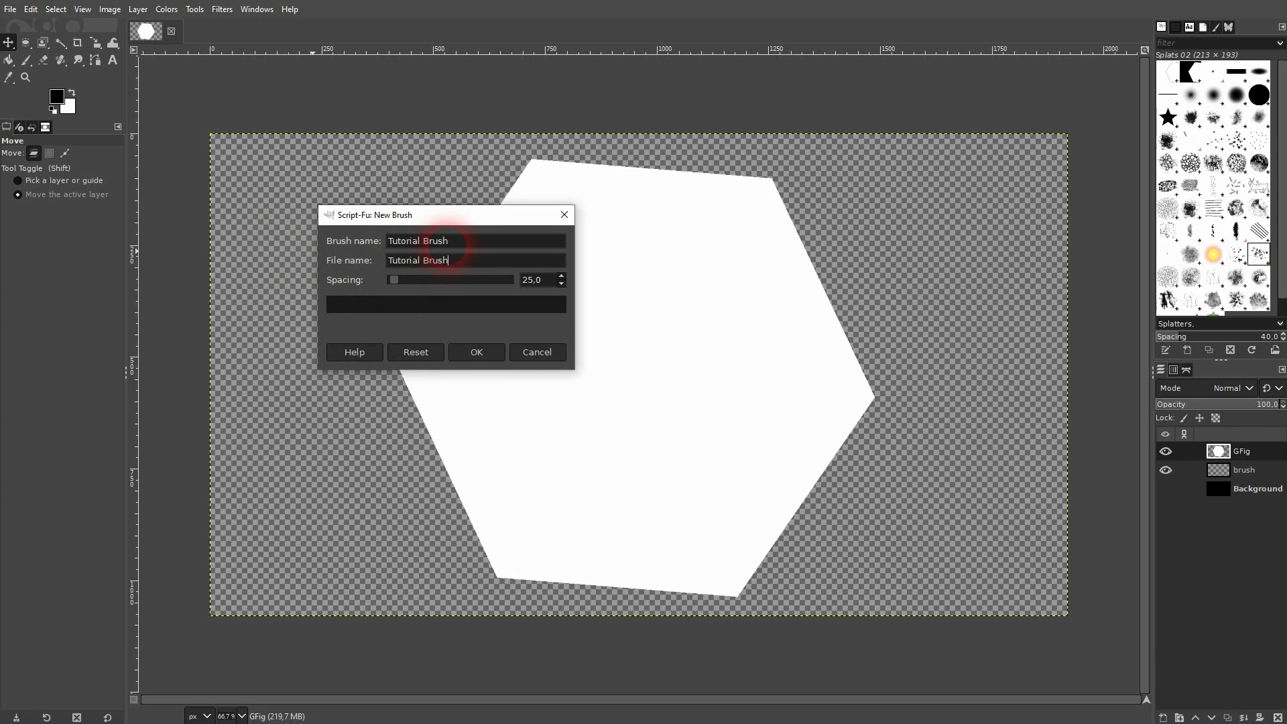
mouse_move(304, 275)
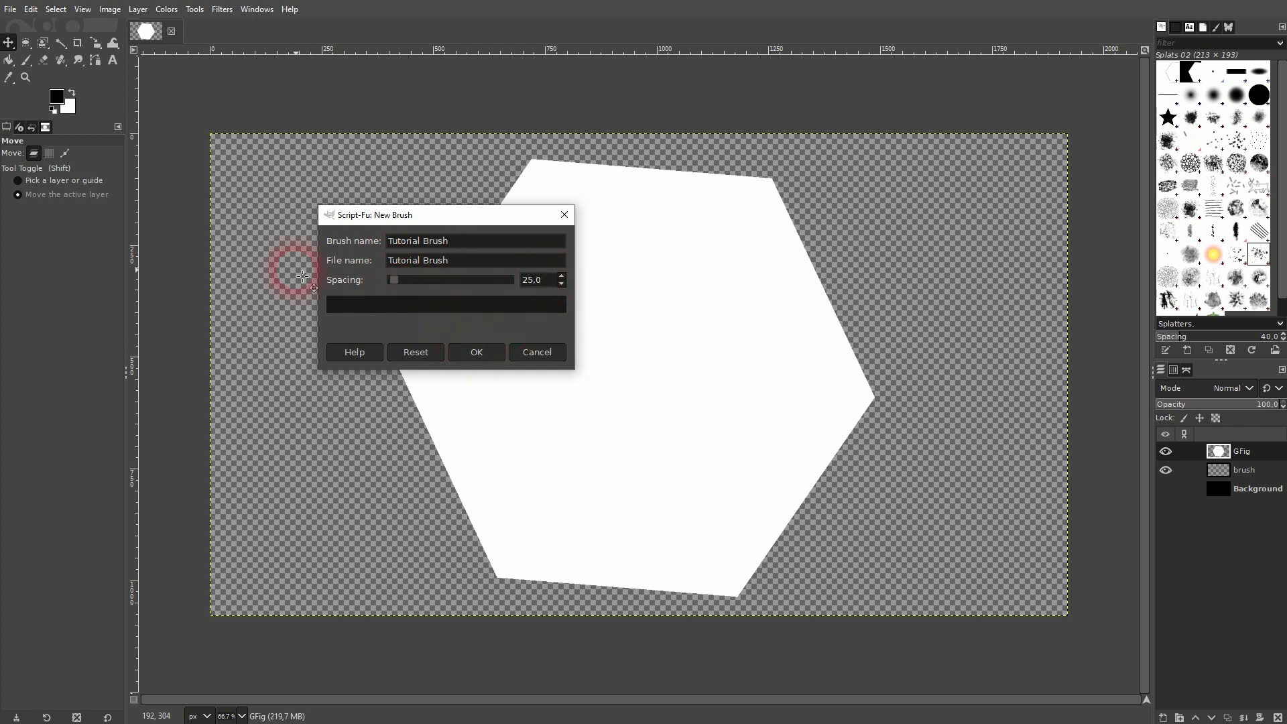
left_click(475, 351)
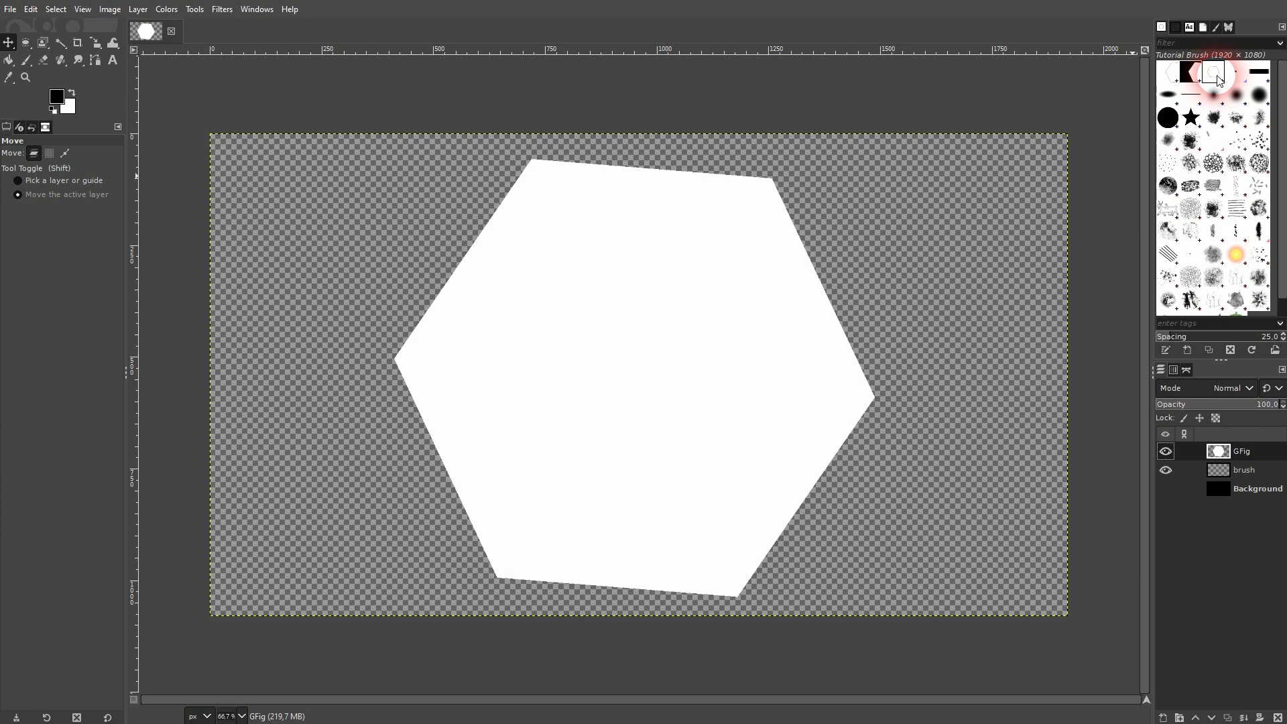
mouse_move(1161, 29)
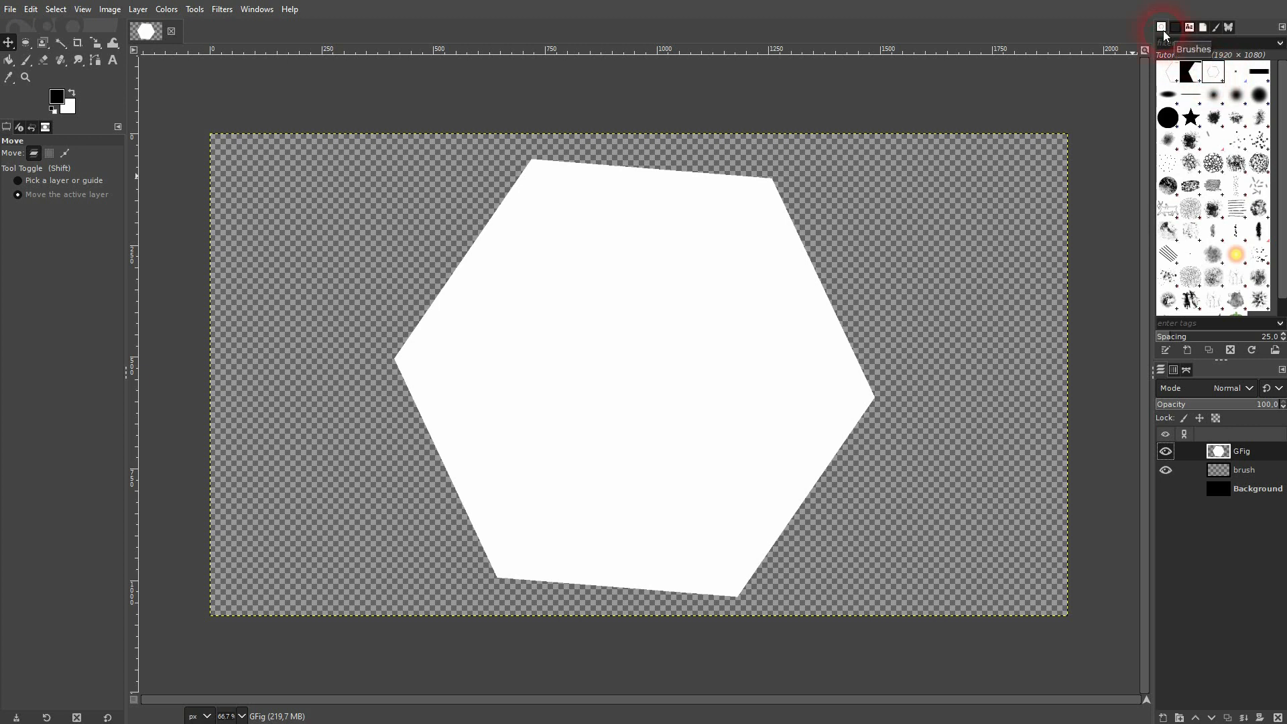
left_click(256, 9)
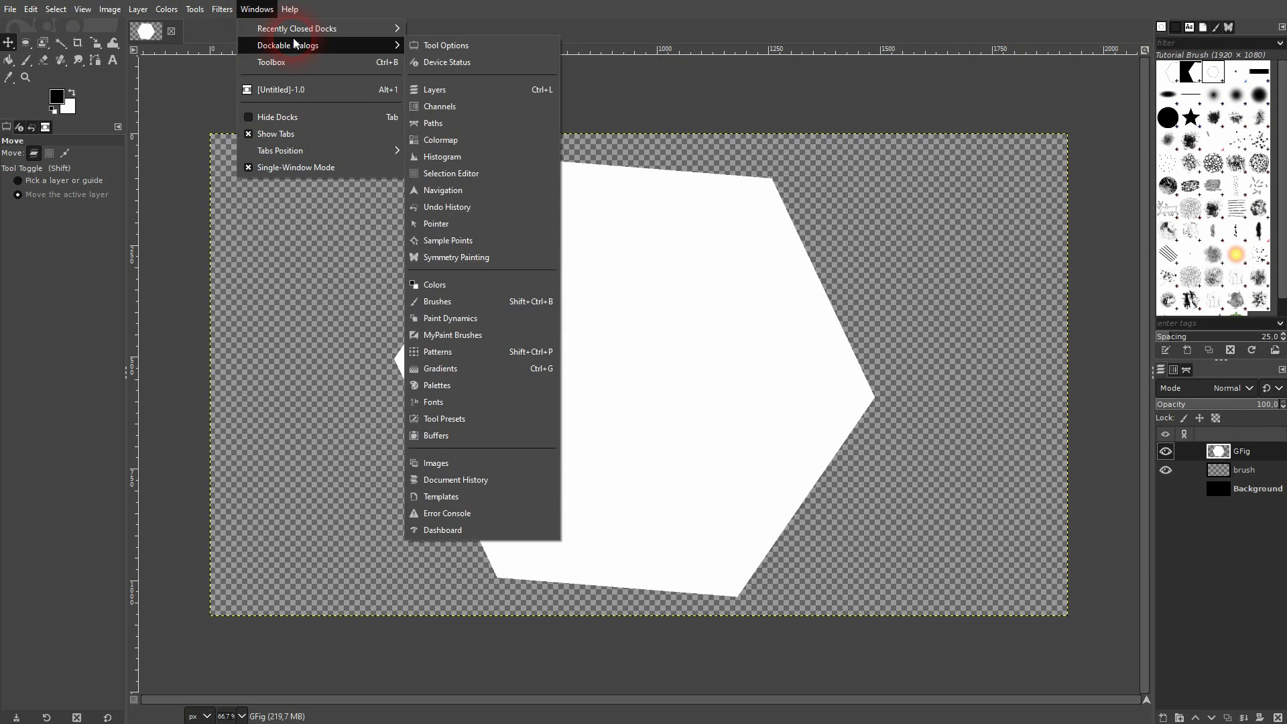
mouse_move(472, 301)
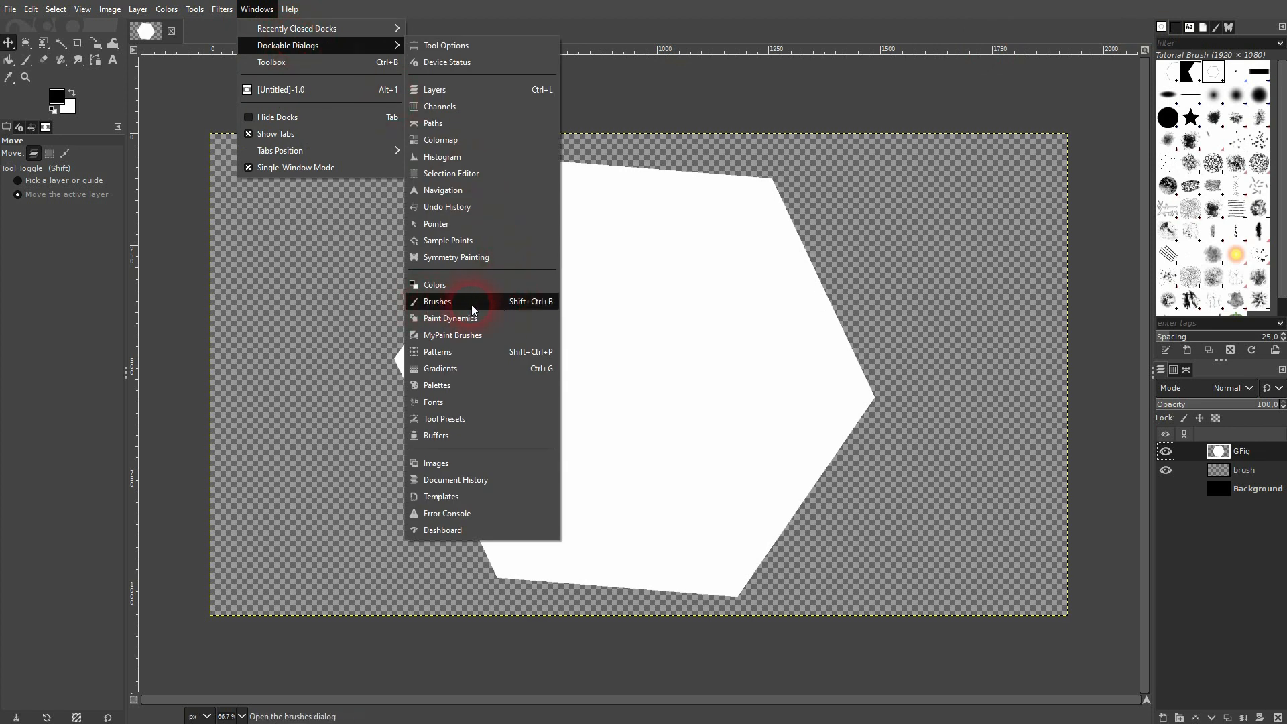
mouse_move(1211, 88)
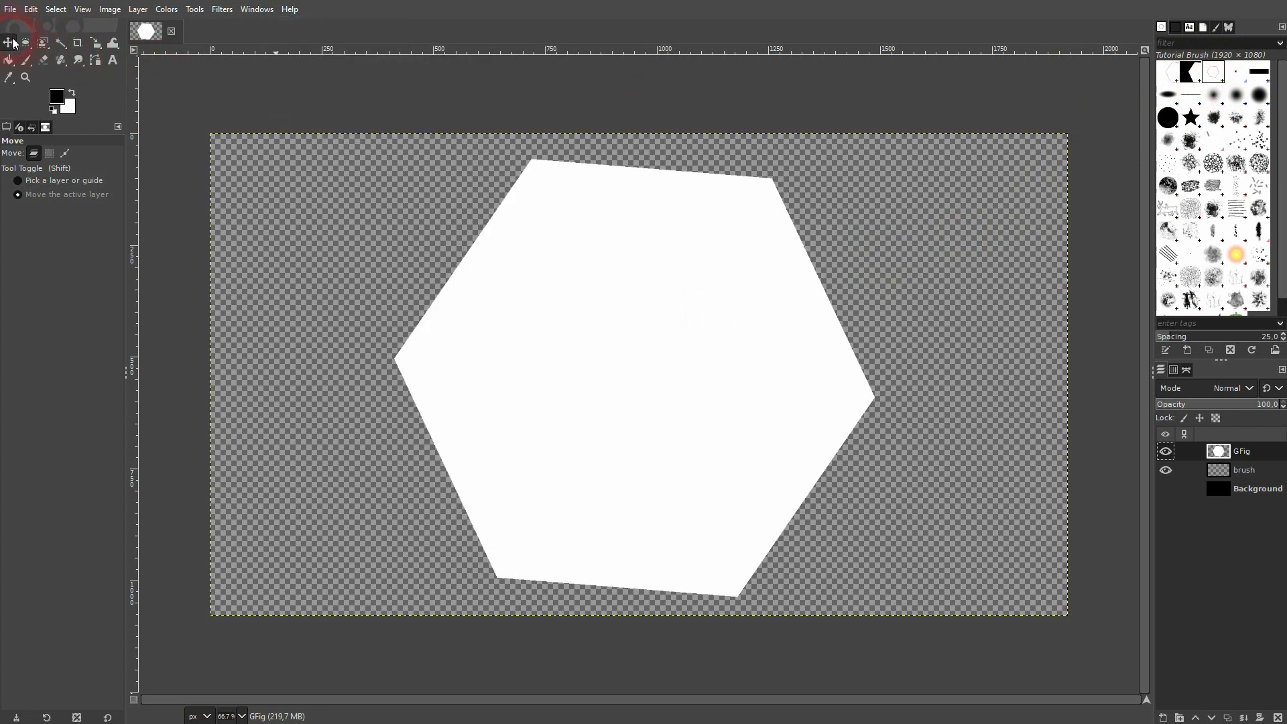
left_click(1165, 450)
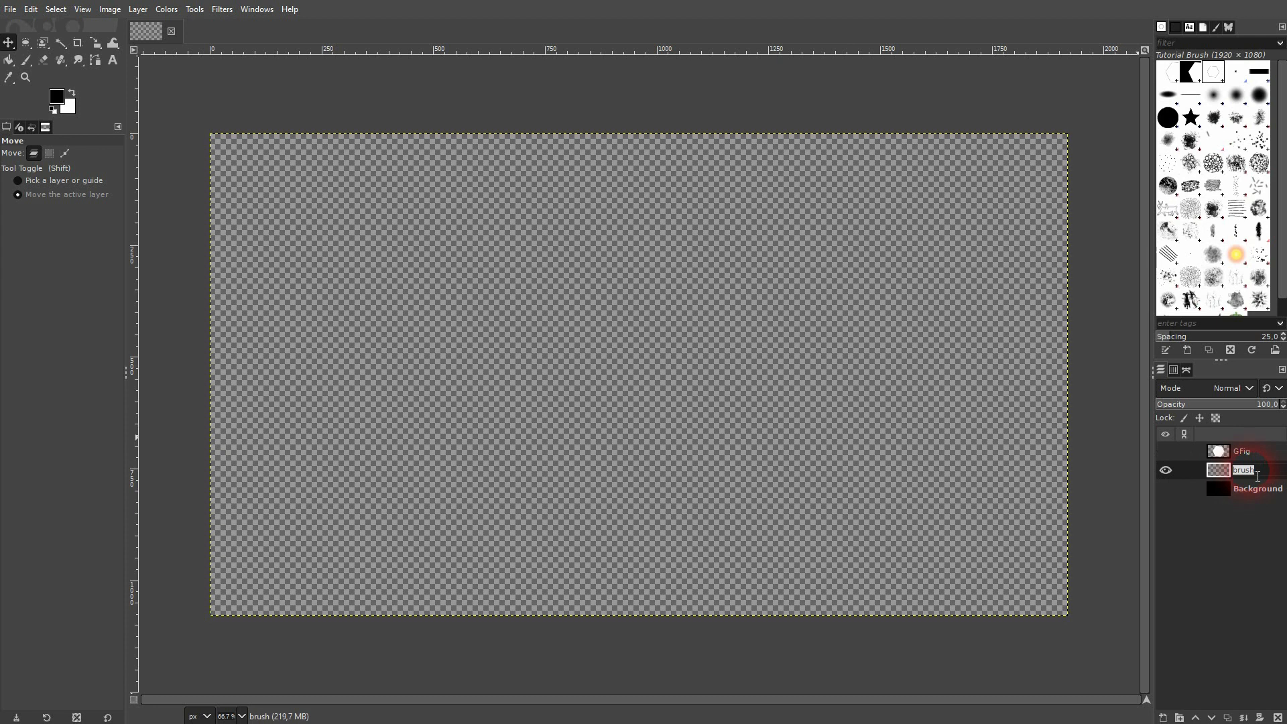
- Rename the brush layer to 1 and show the black Background again
double_click(1243, 469)
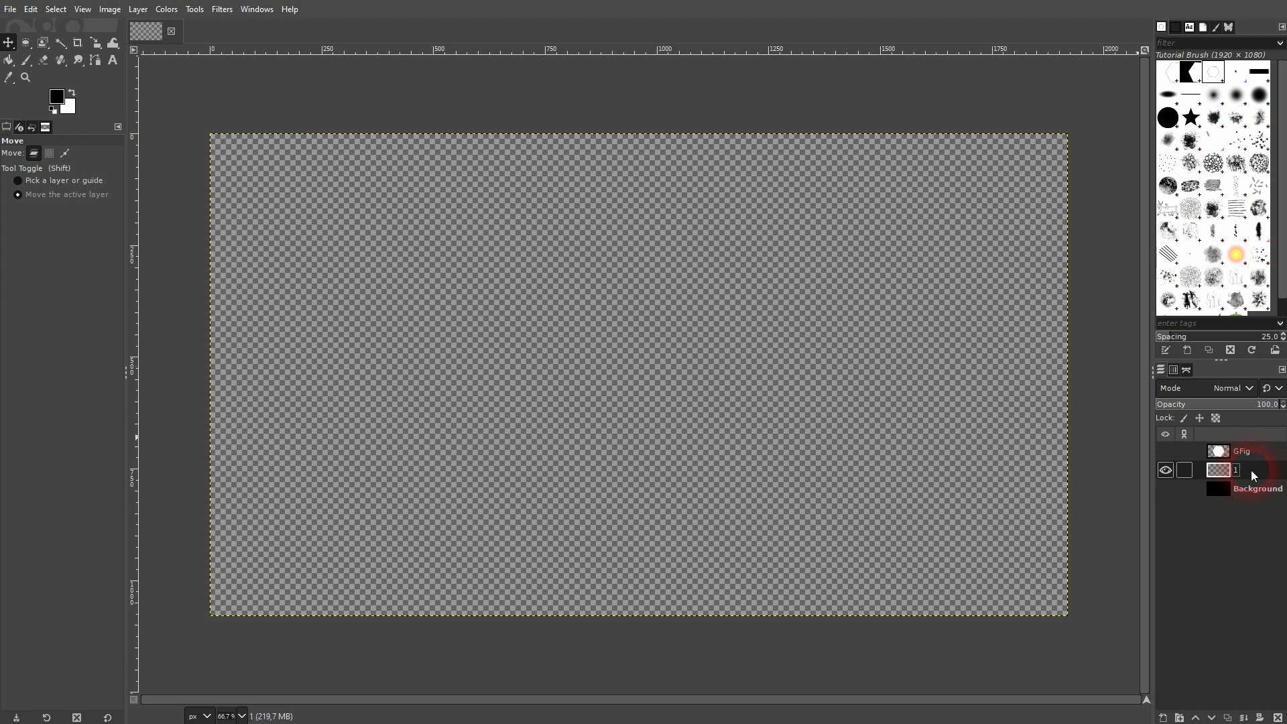
left_click(1242, 451)
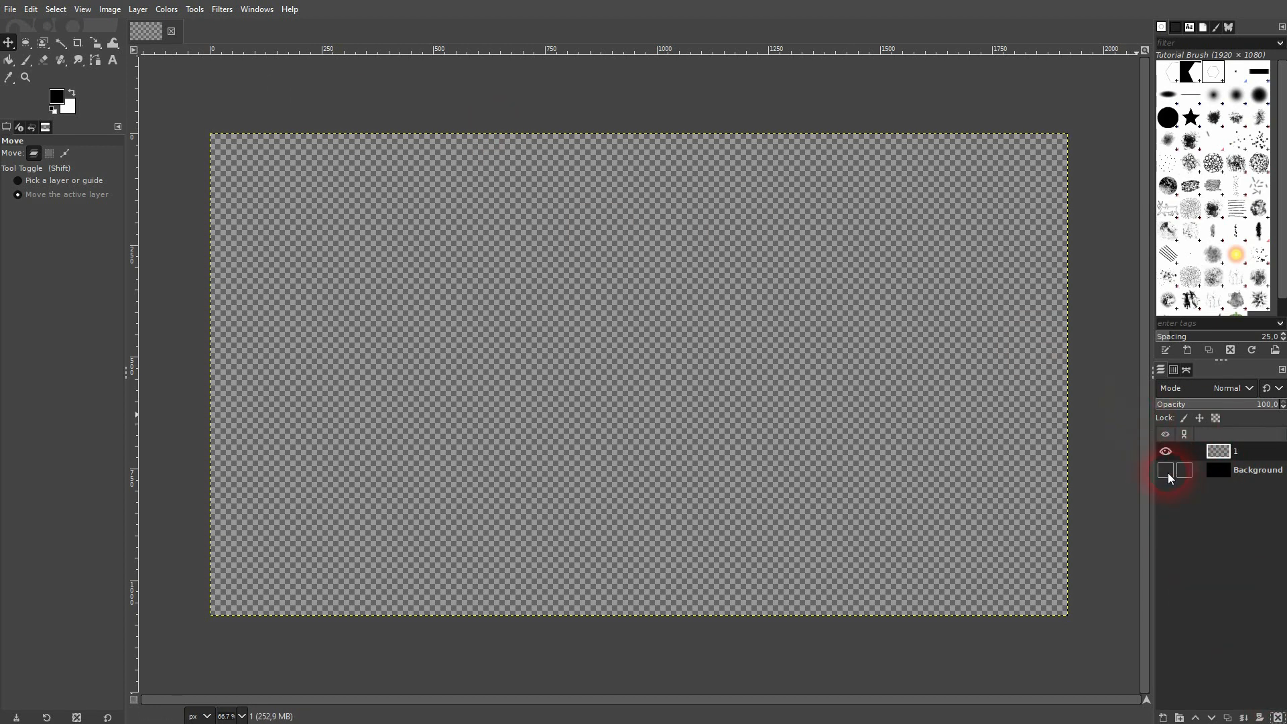
left_click(1164, 469)
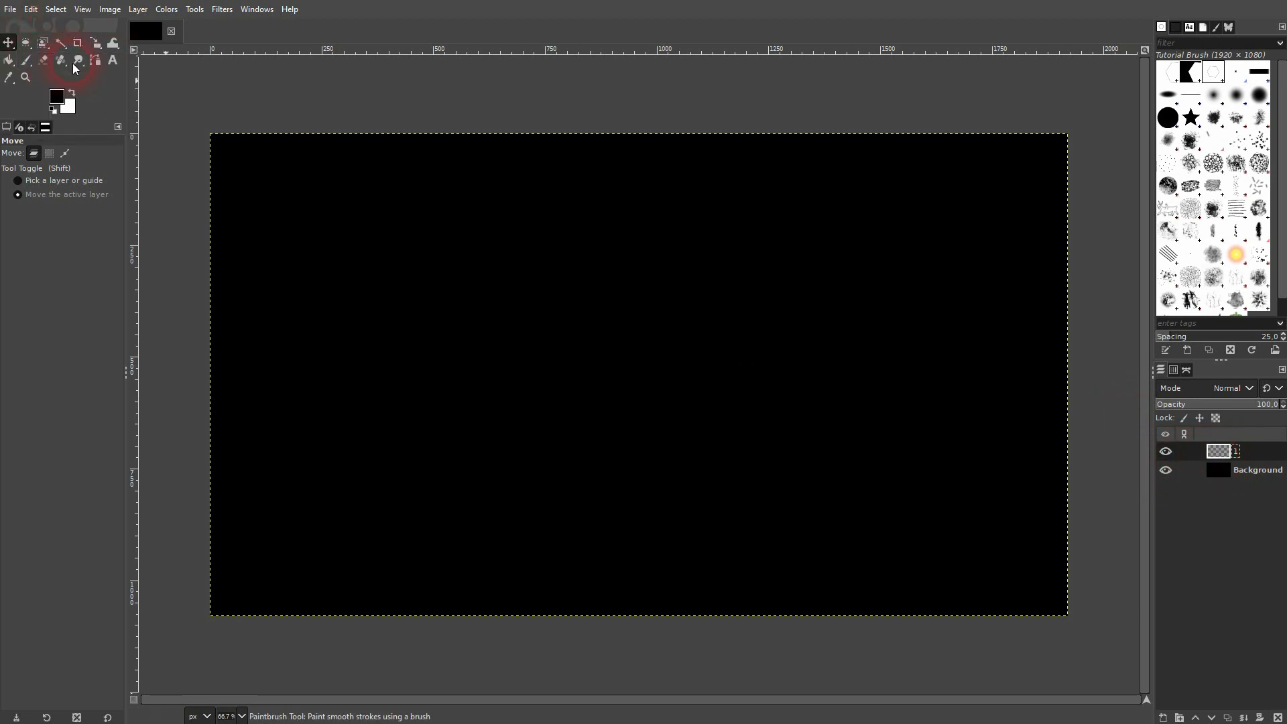
- With the Paintbrush and white colour, stamp hexagons on layer 1 at top and lower right
left_click(59, 59)
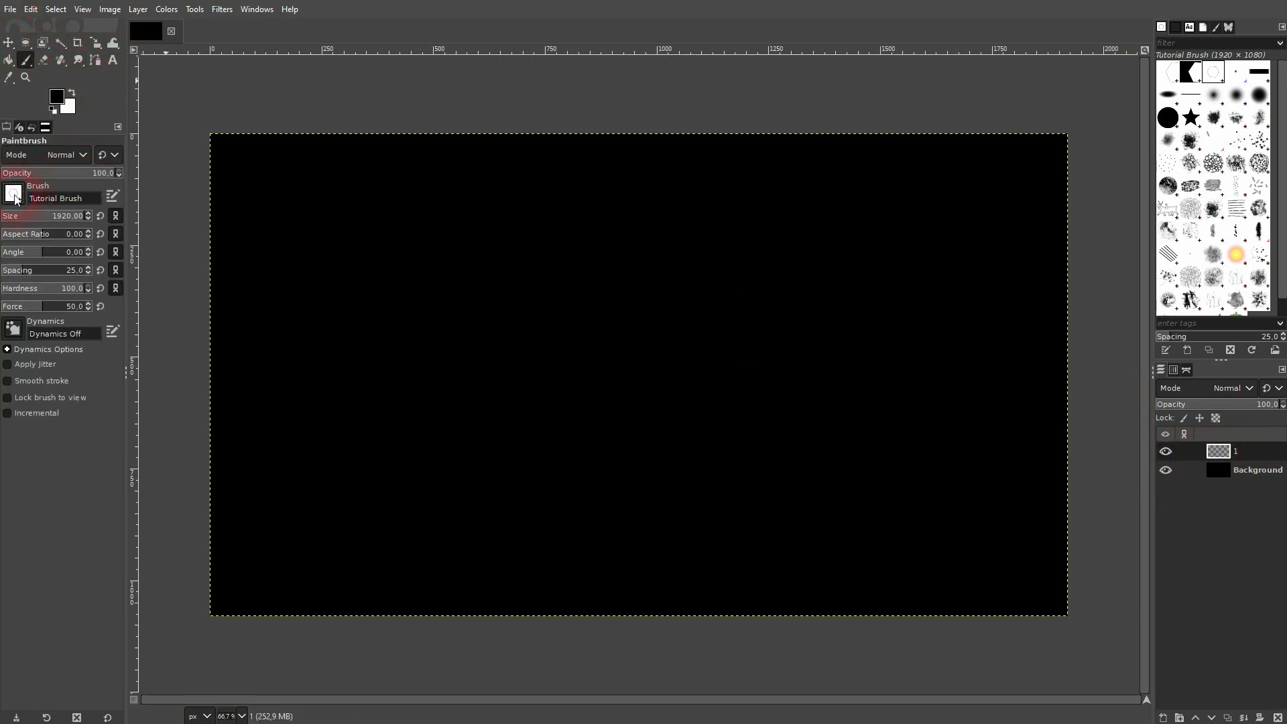
left_click(14, 197)
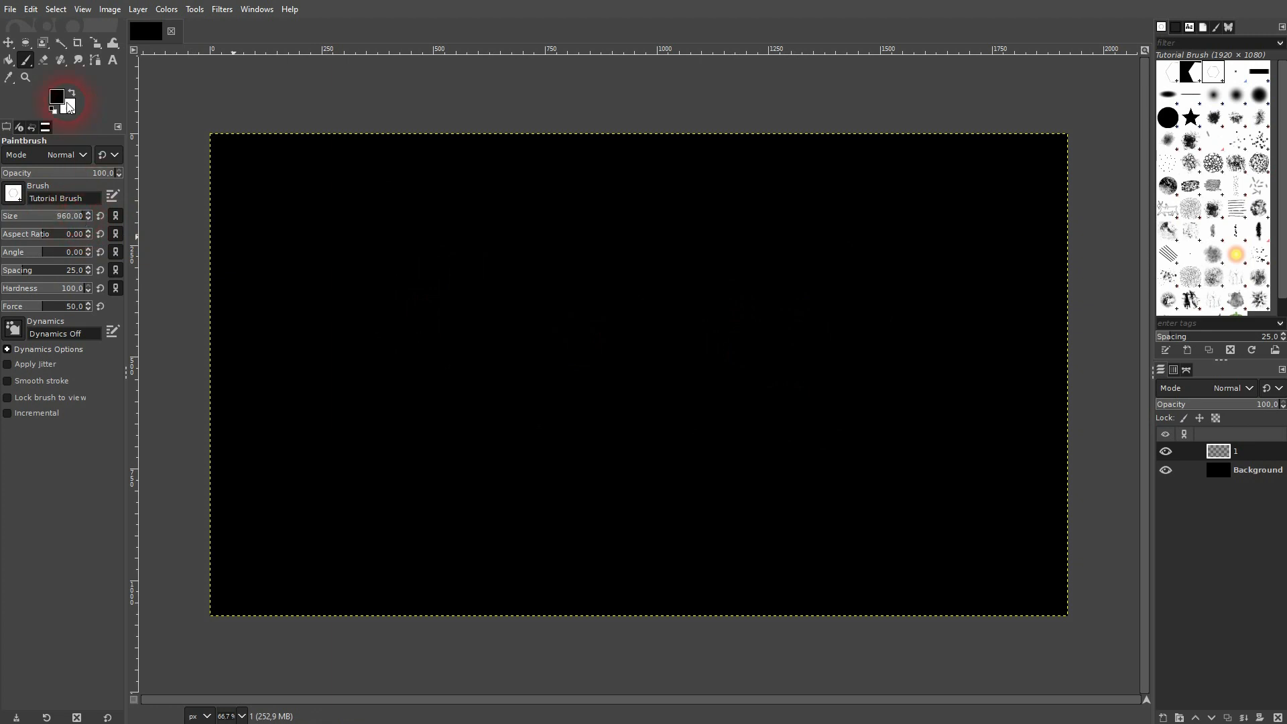
left_click(664, 336)
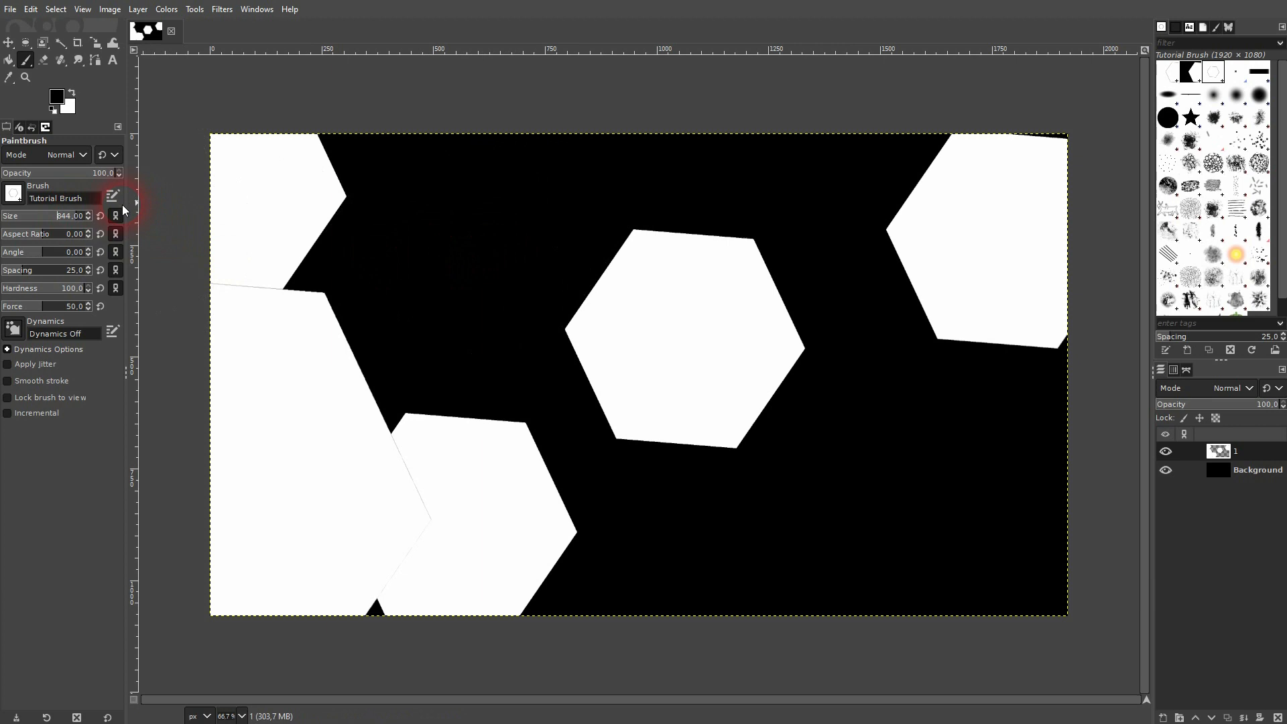
left_click(480, 234)
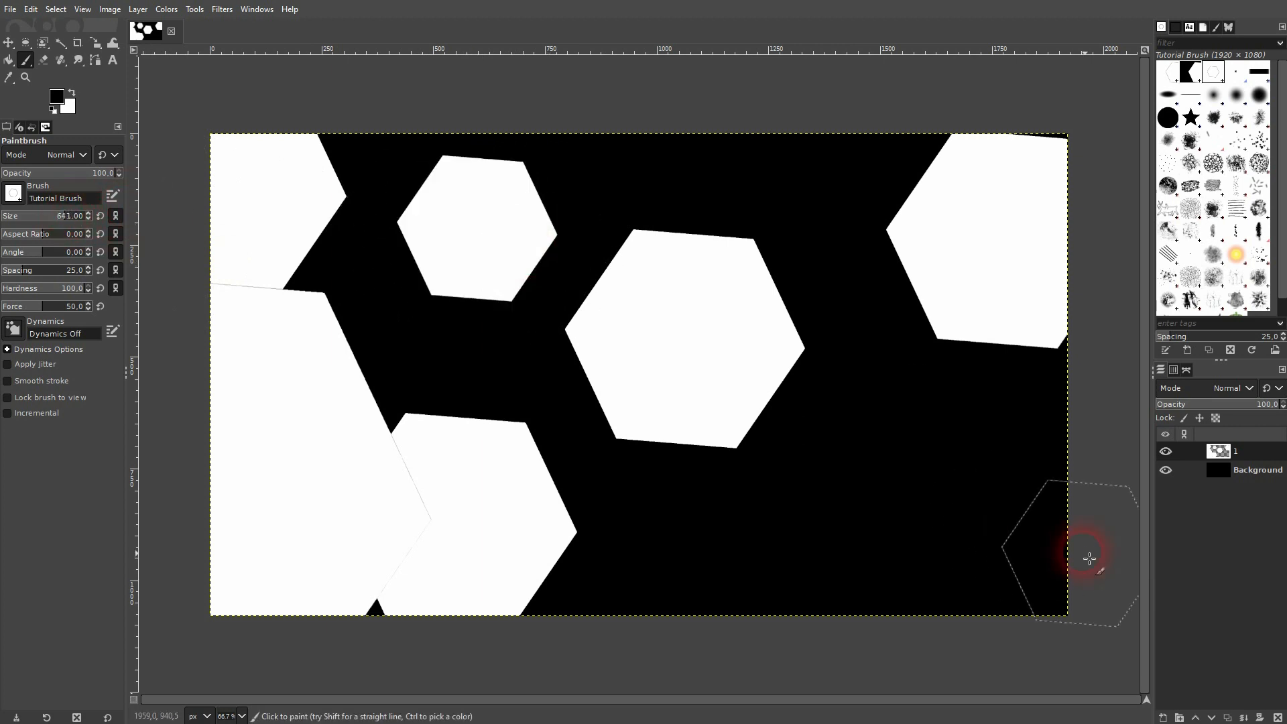
left_click(1009, 556)
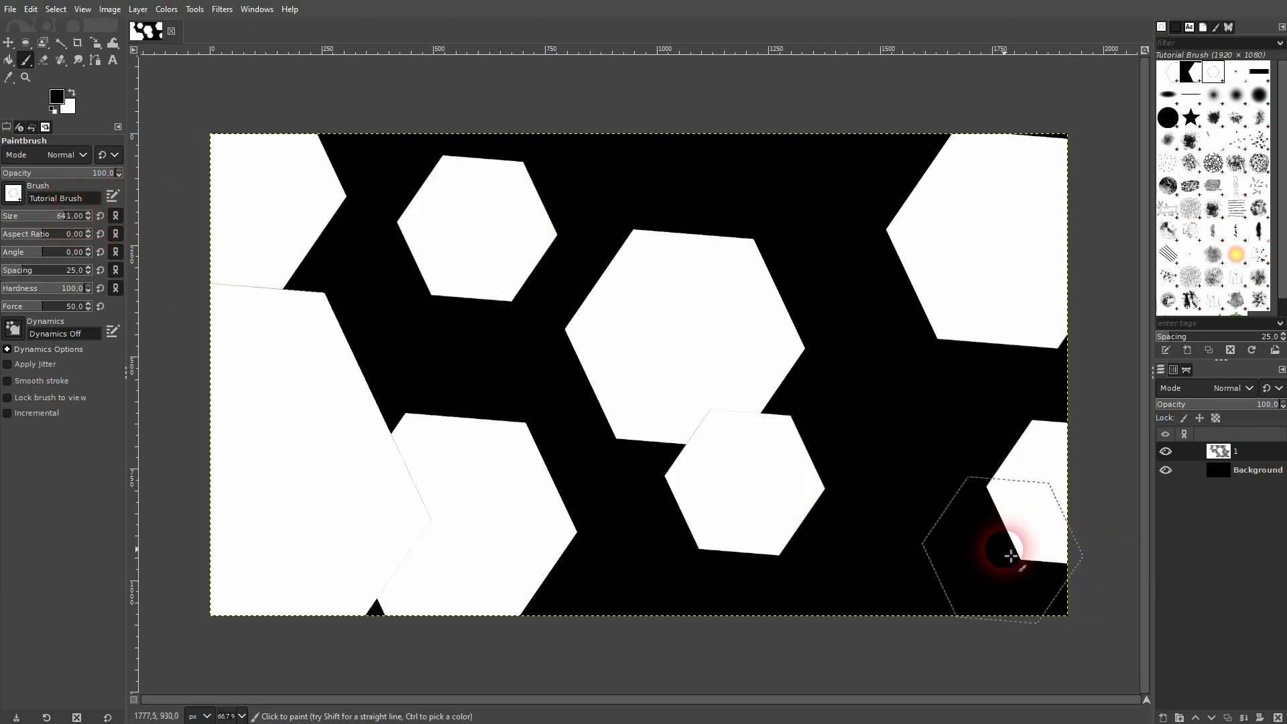
mouse_move(1010, 391)
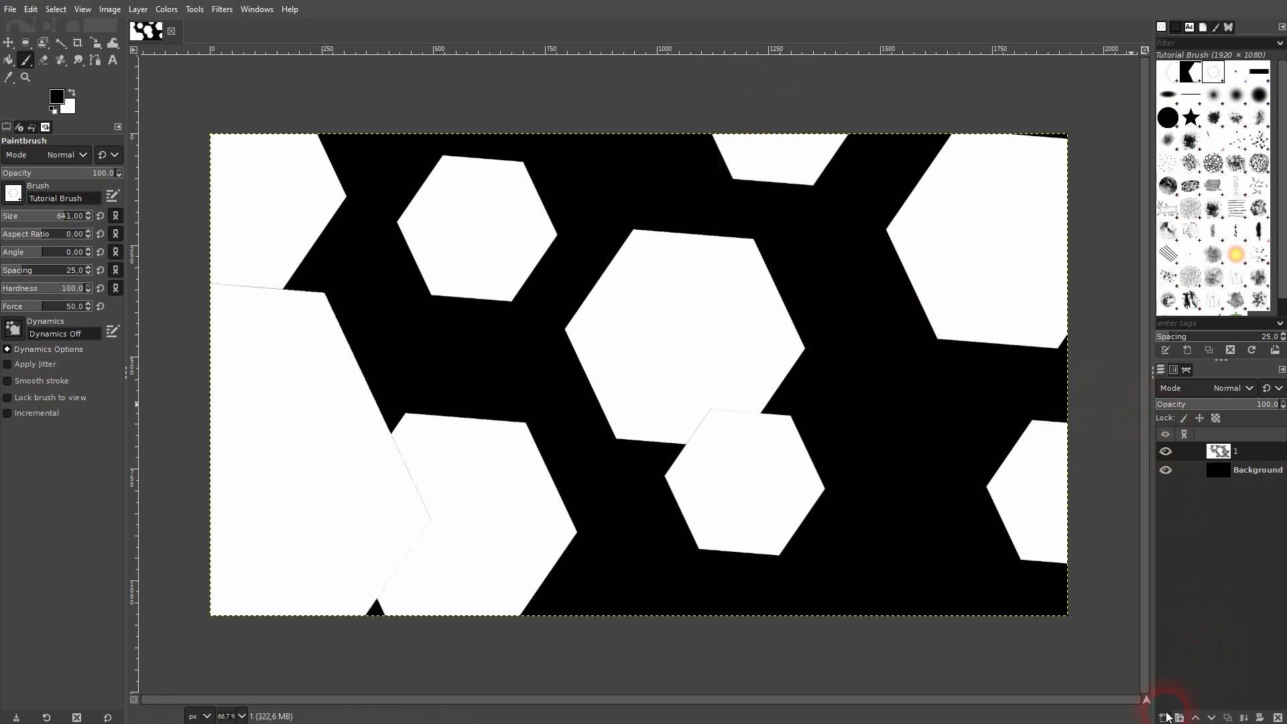
left_click(1165, 715)
type("2")
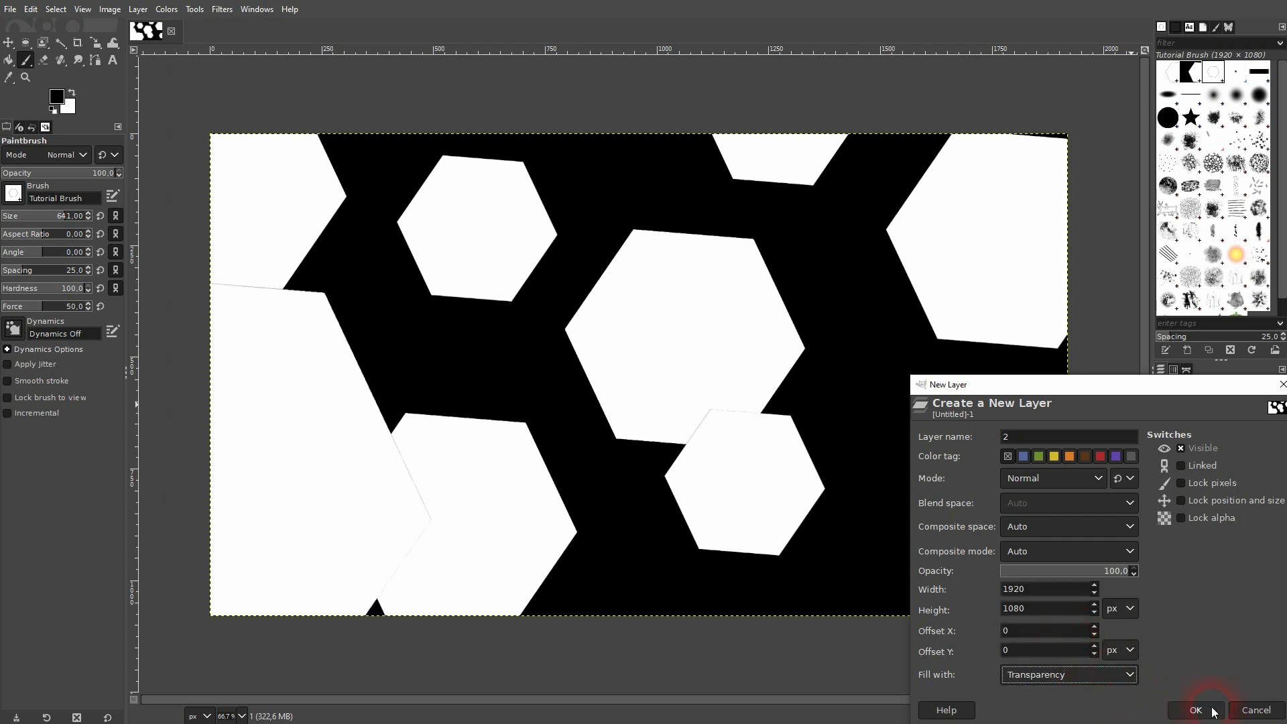
- Create layers 2, 3 and 4, stamping more white hexagons of varied sizes on each
left_click(1194, 710)
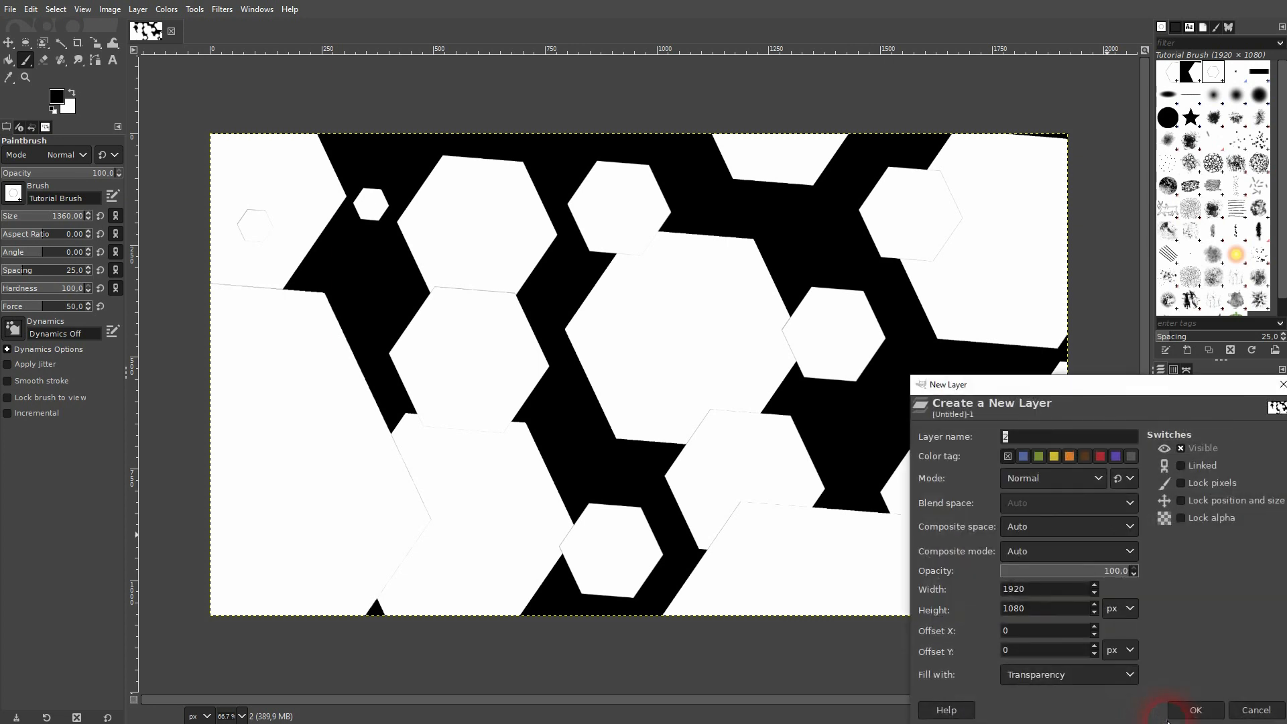
type("3")
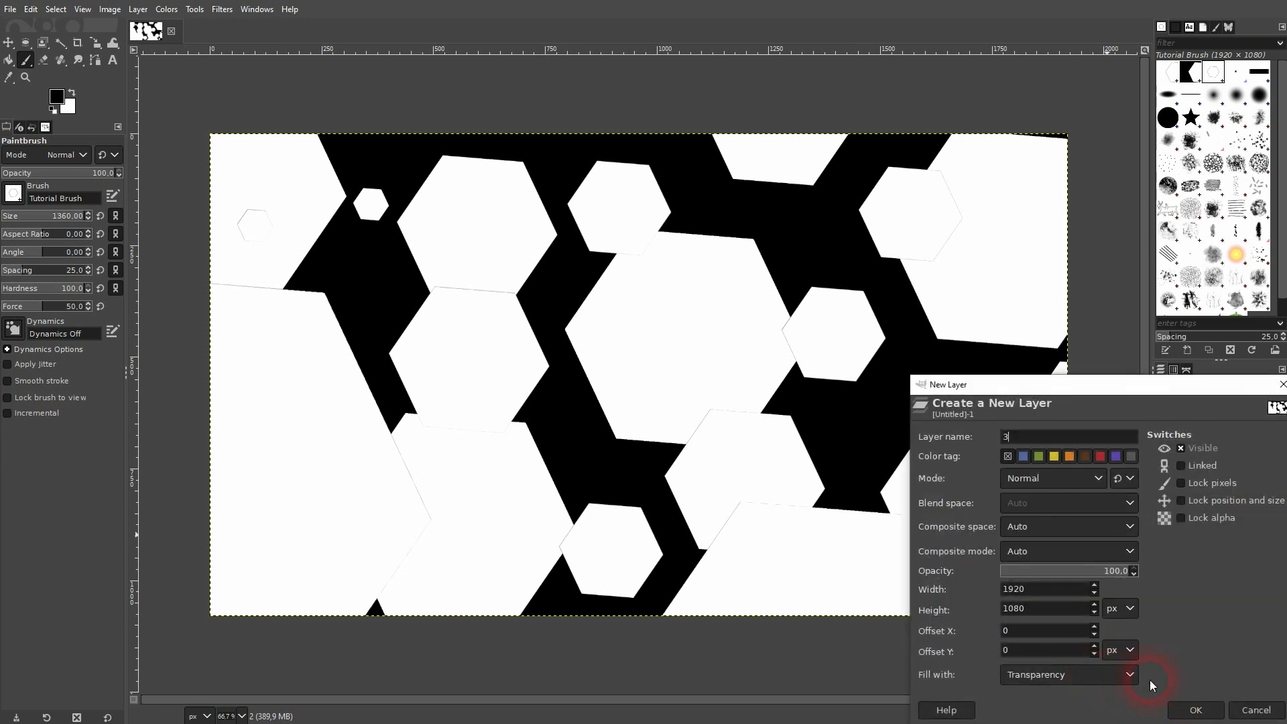
left_click(1193, 710)
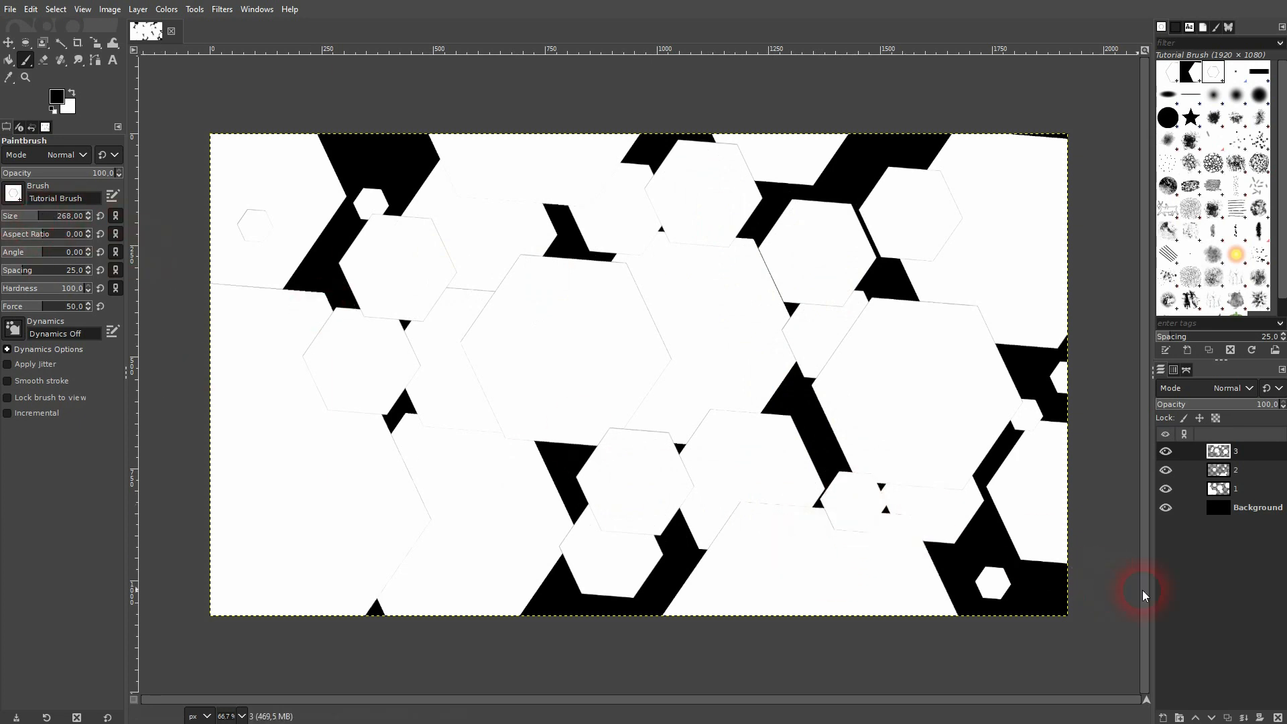
left_click(1165, 716)
type("4")
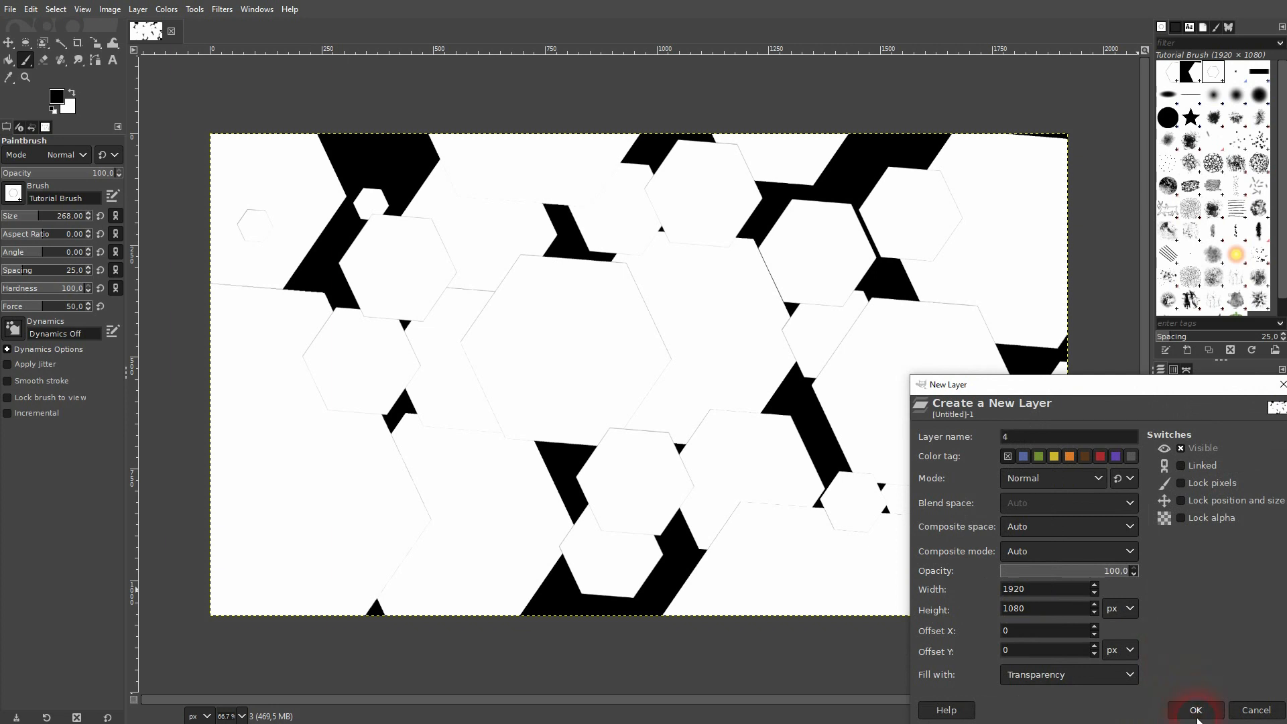
left_click(1194, 709)
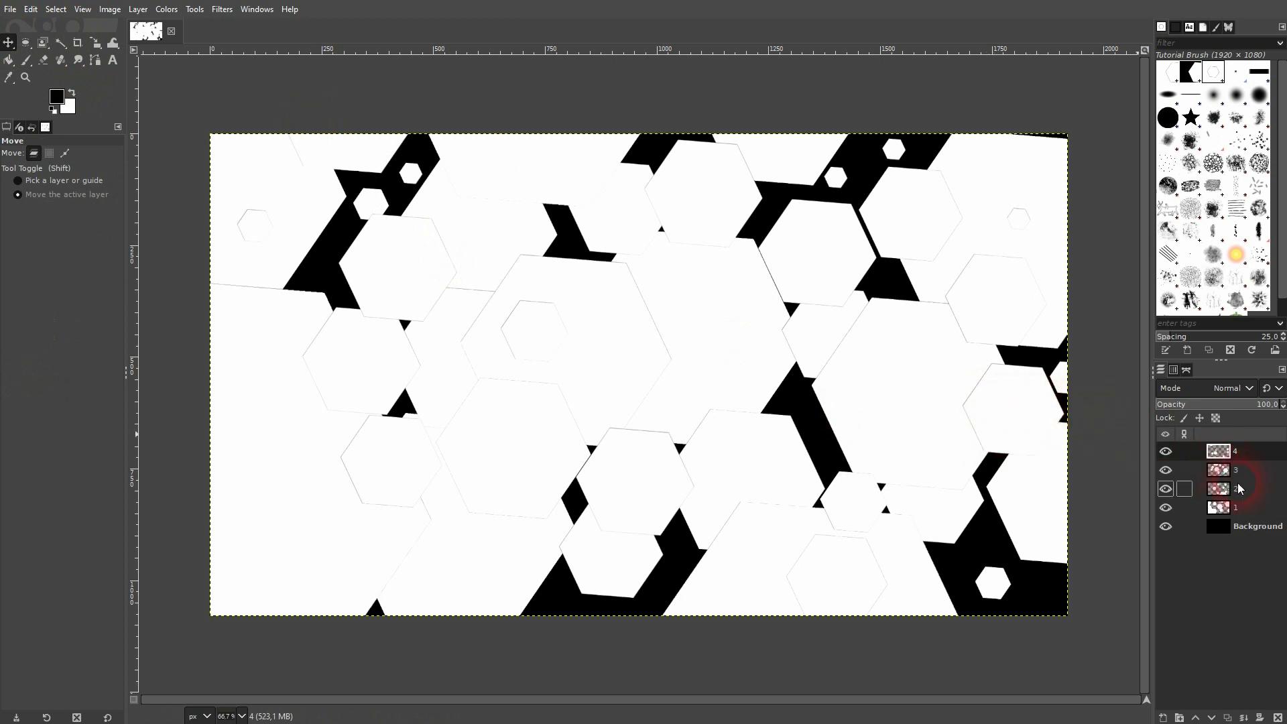
- Give layers 1, 2, 3 opacity 40, 60, 80 with Gaussian blur, smaller blur on higher layers
left_click(1235, 507)
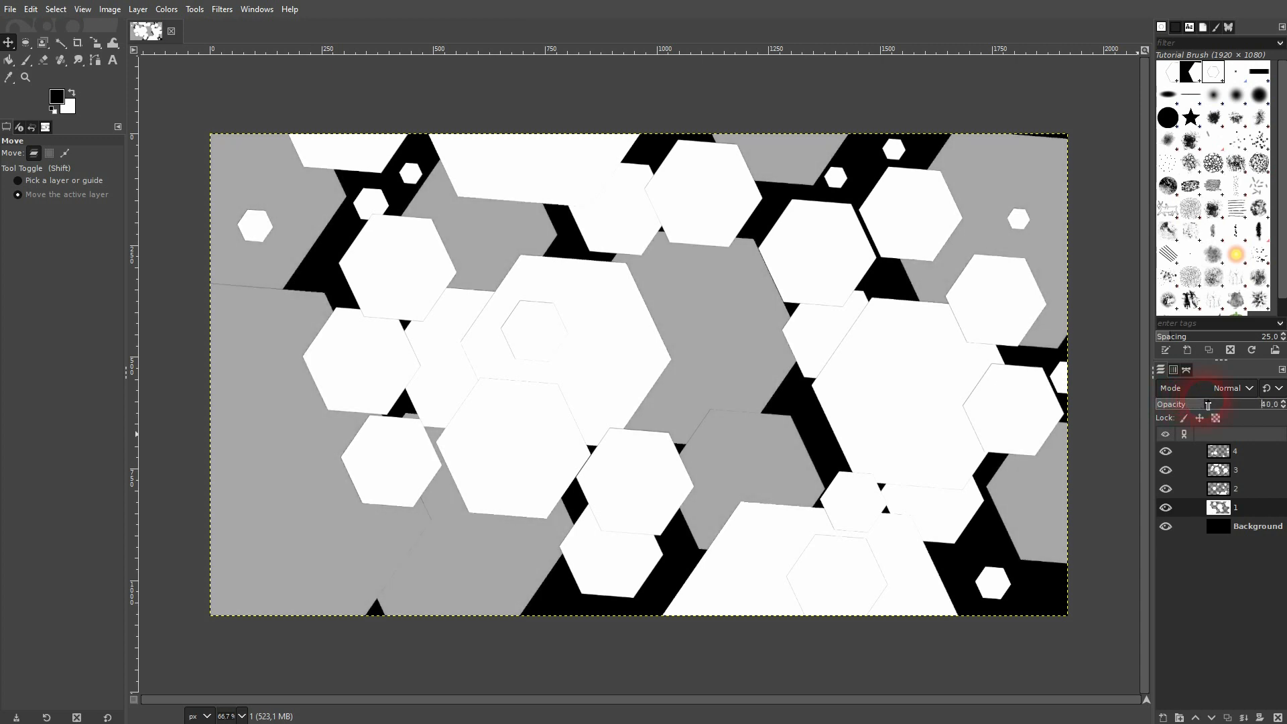
left_click(221, 9)
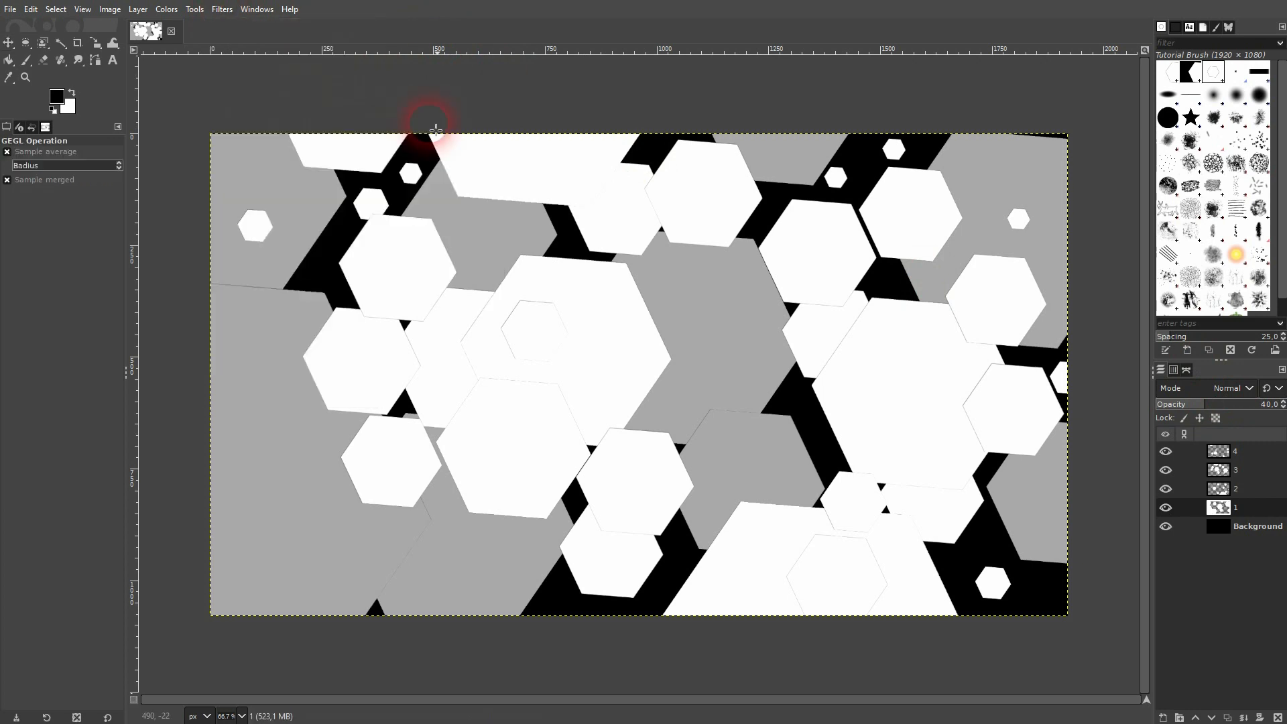
left_click(221, 9)
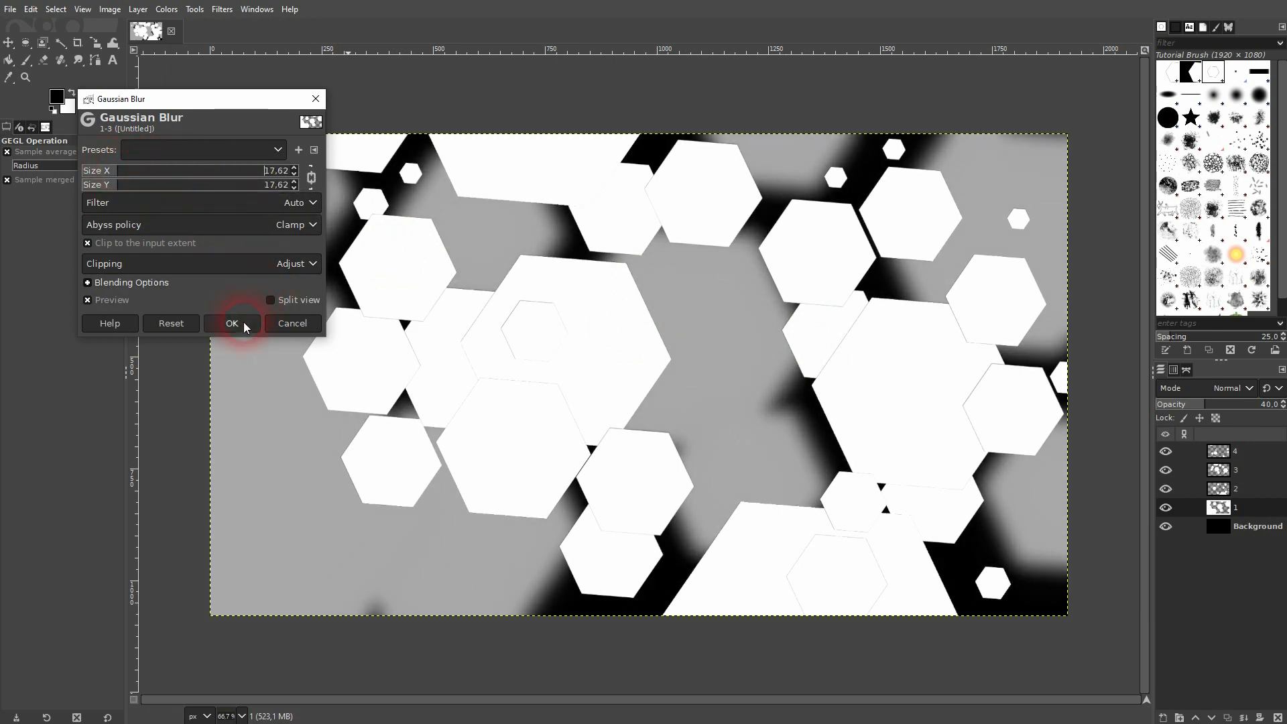
left_click(231, 322)
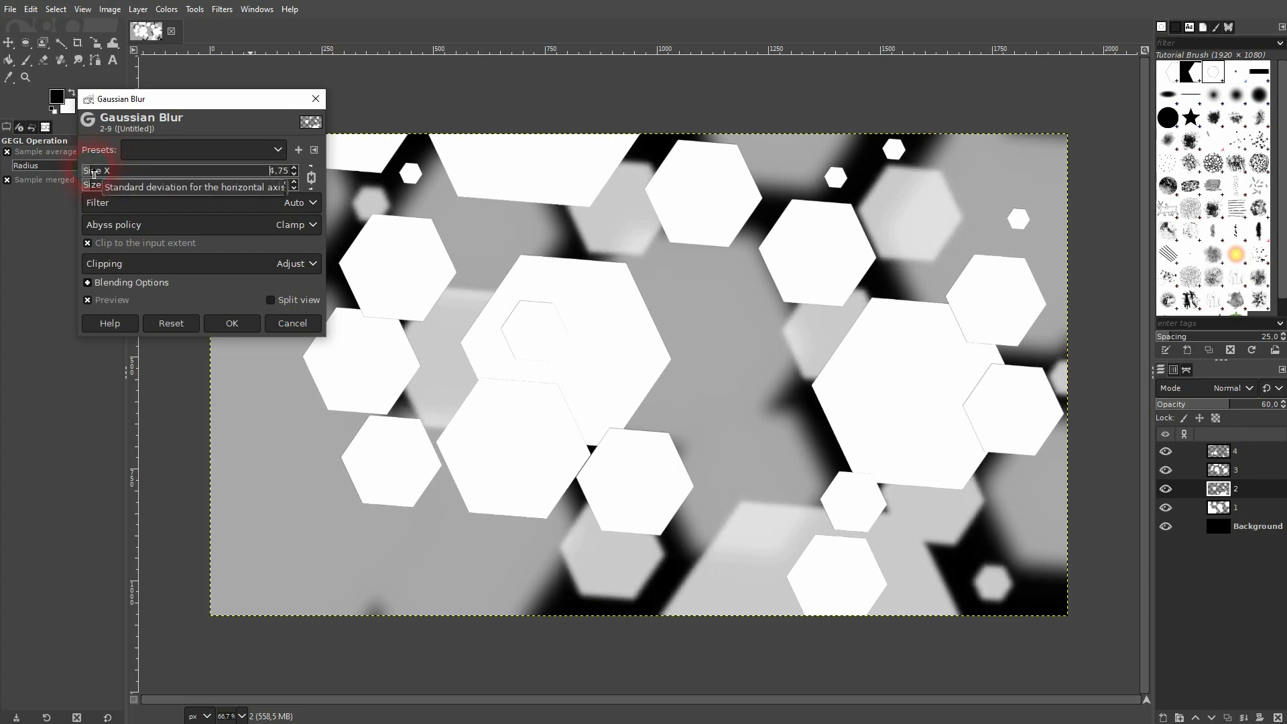
left_click(231, 322)
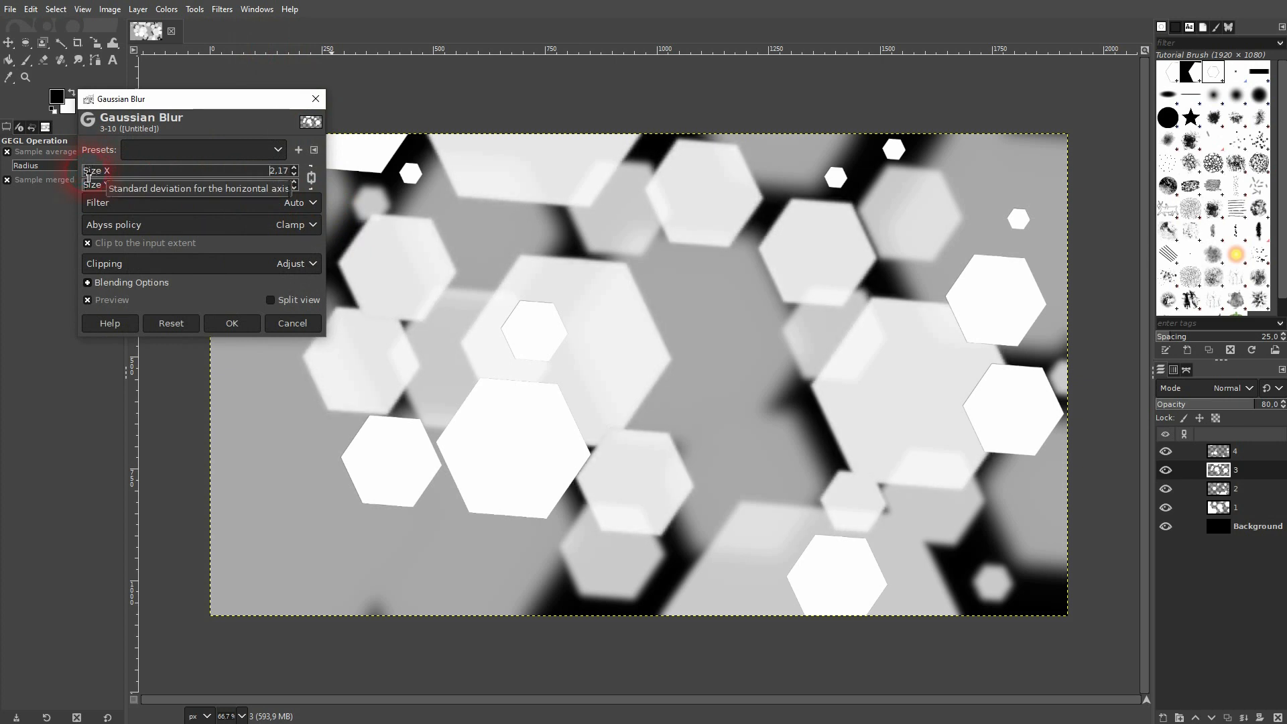
left_click(231, 322)
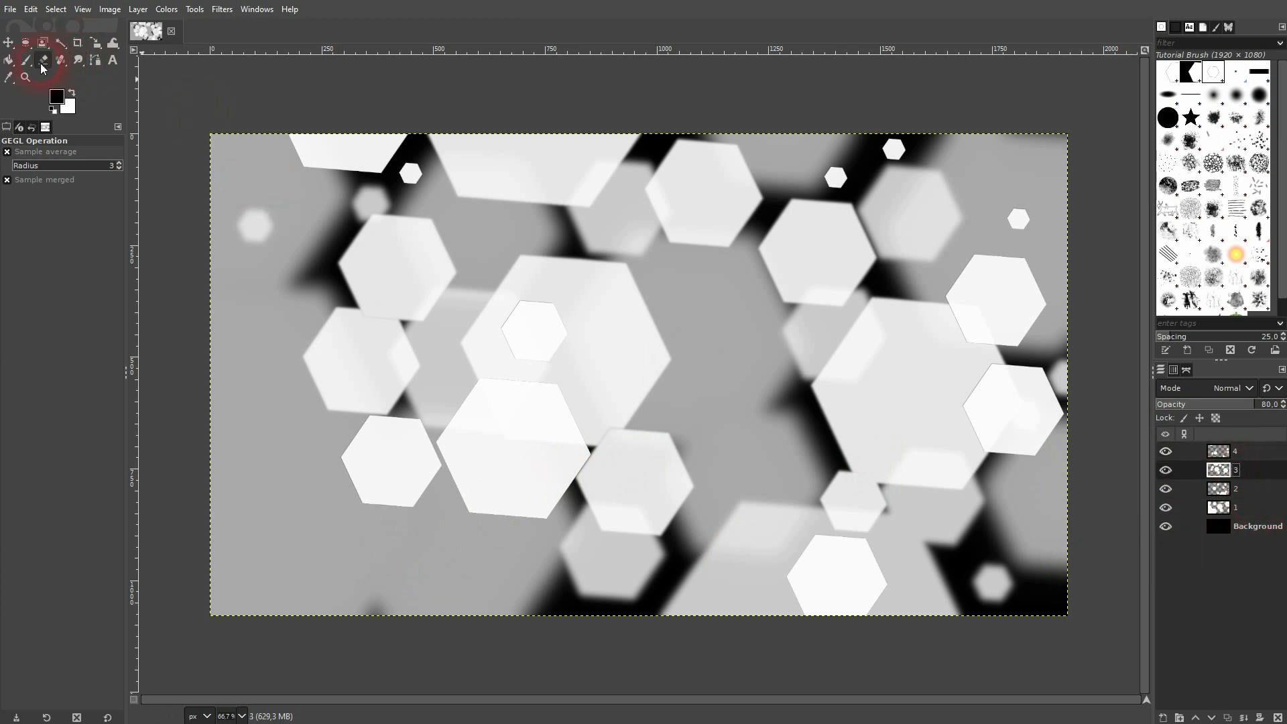
- Stamp a few more crisp hexagons with the Paintbrush and start a new layer
left_click(43, 59)
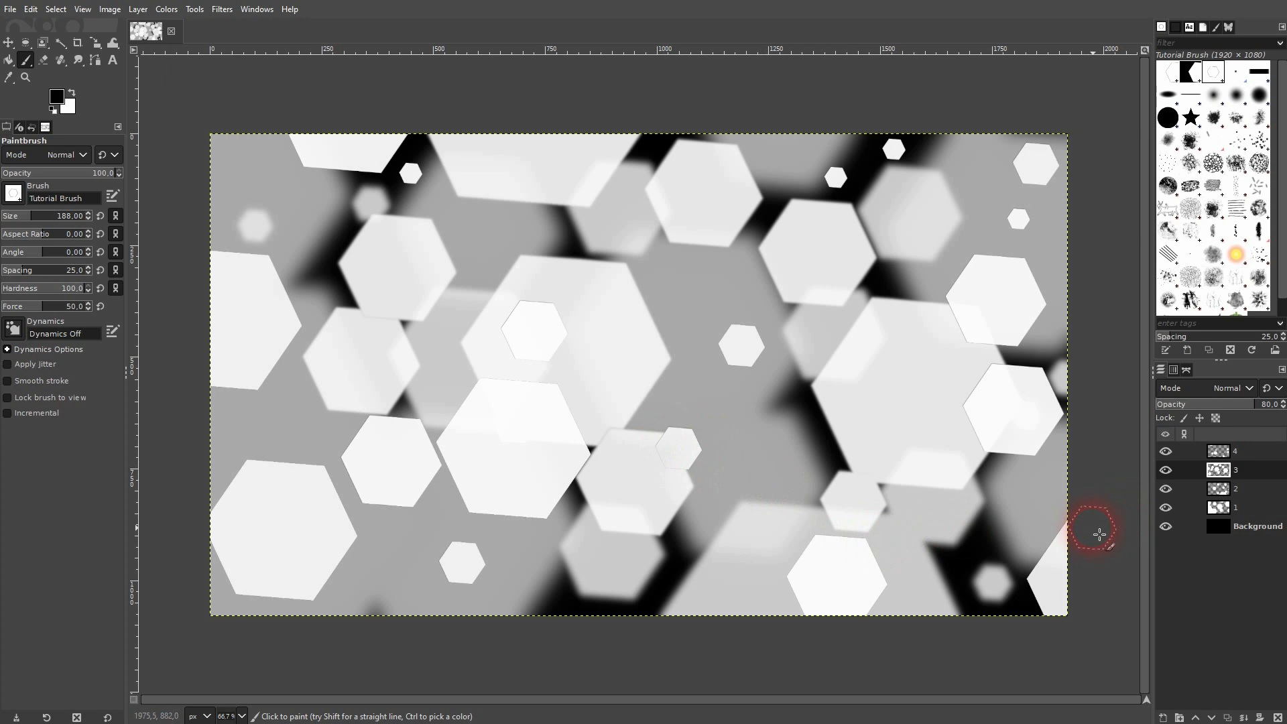
left_click(1231, 451)
type("grad")
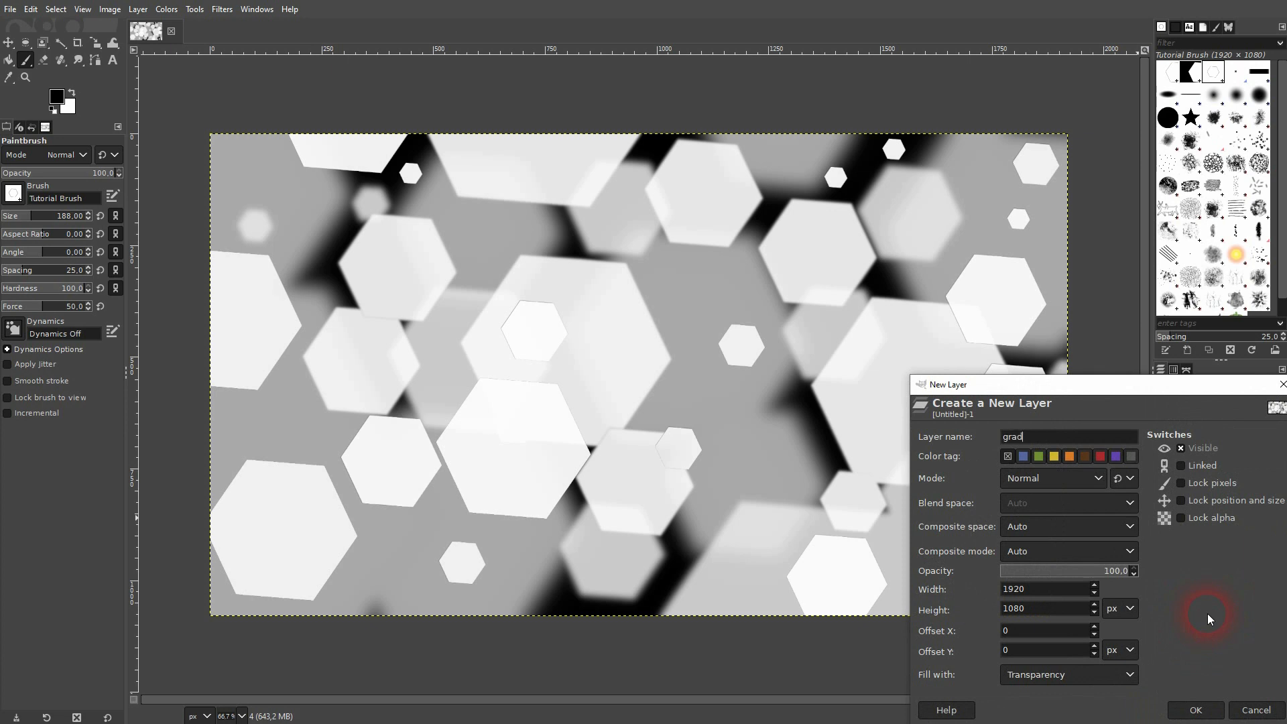
- Create the gradient layer and fill it diagonally with the Full saturation spectrum gradient
type("ient")
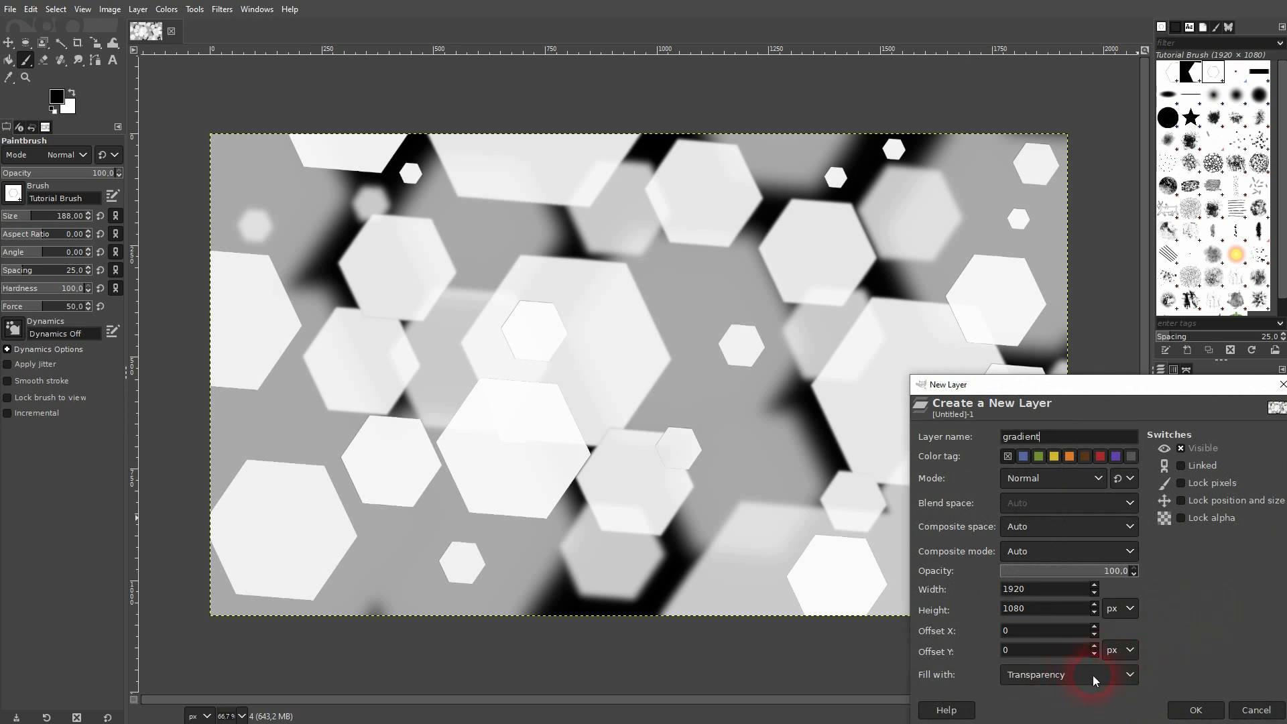
left_click(1193, 709)
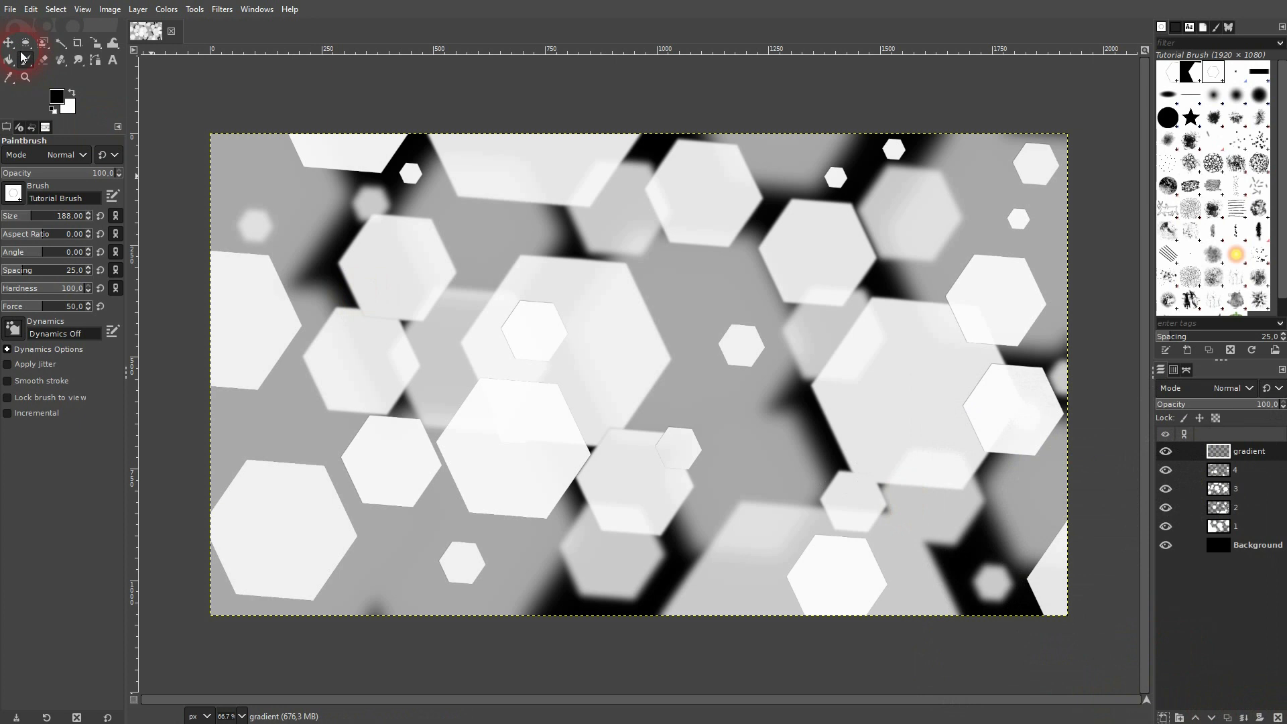
left_click(10, 59)
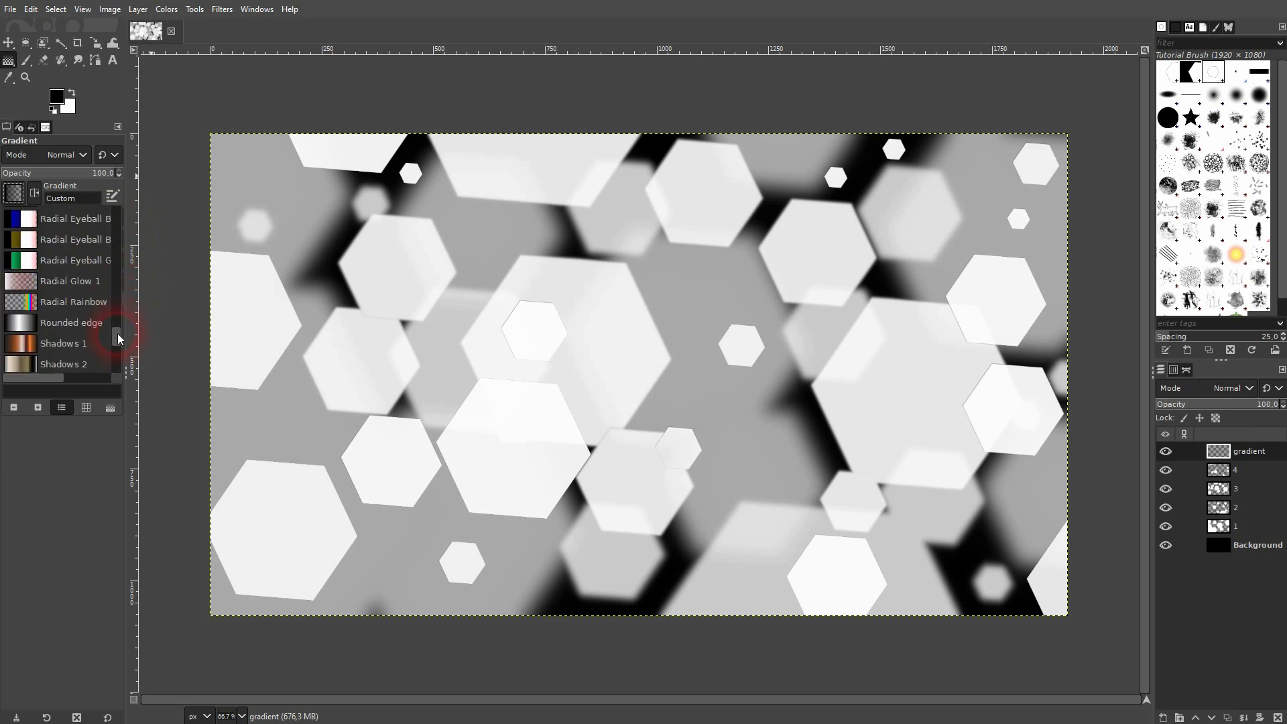
scroll("down", 3)
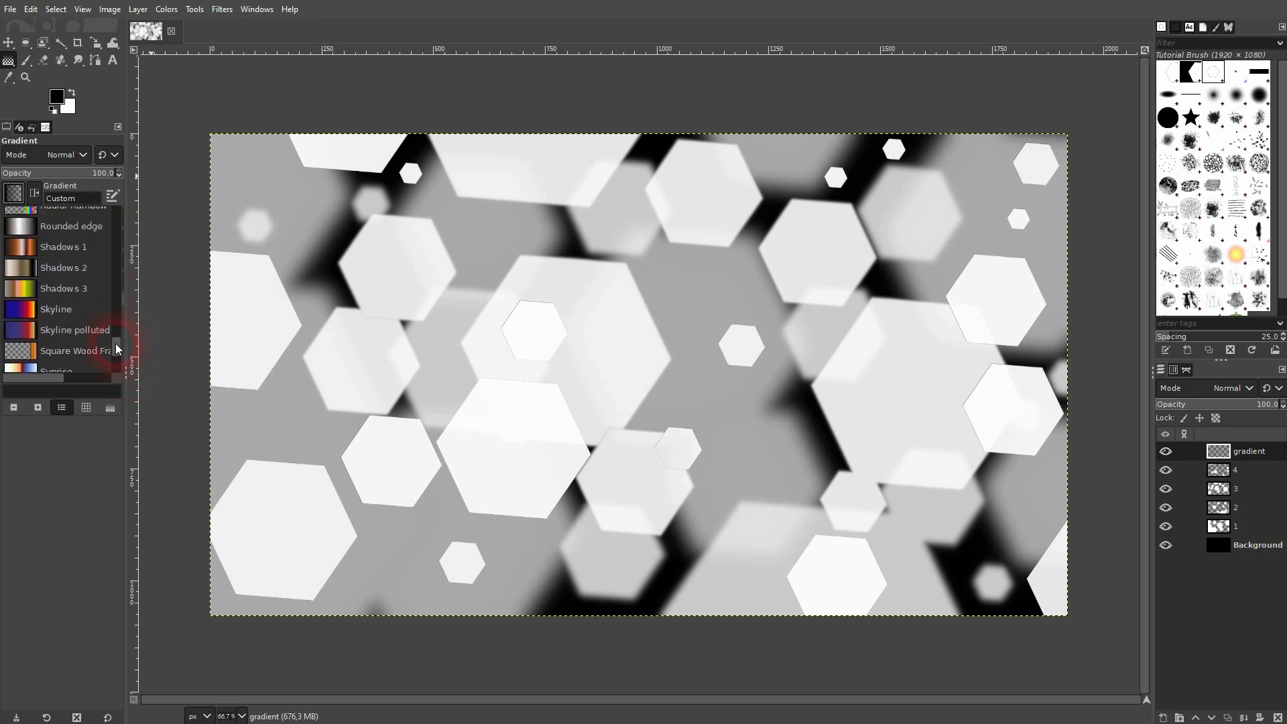
scroll("up", 3)
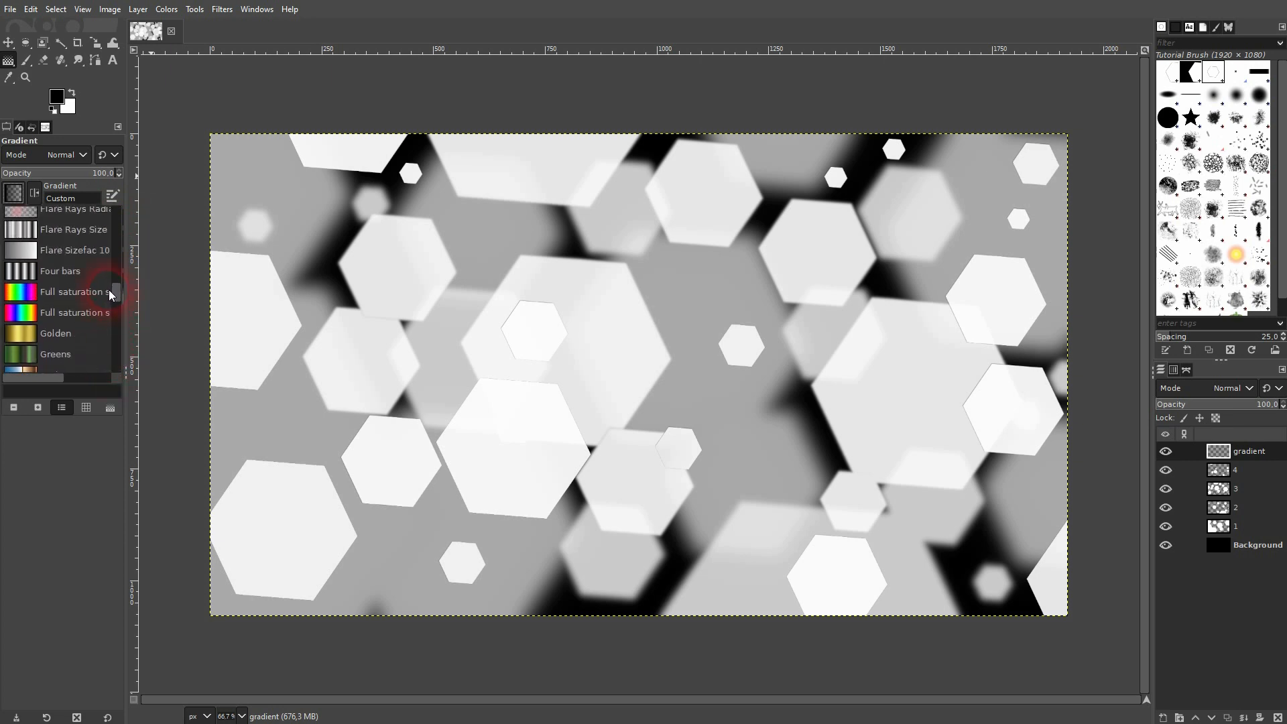
left_click(72, 292)
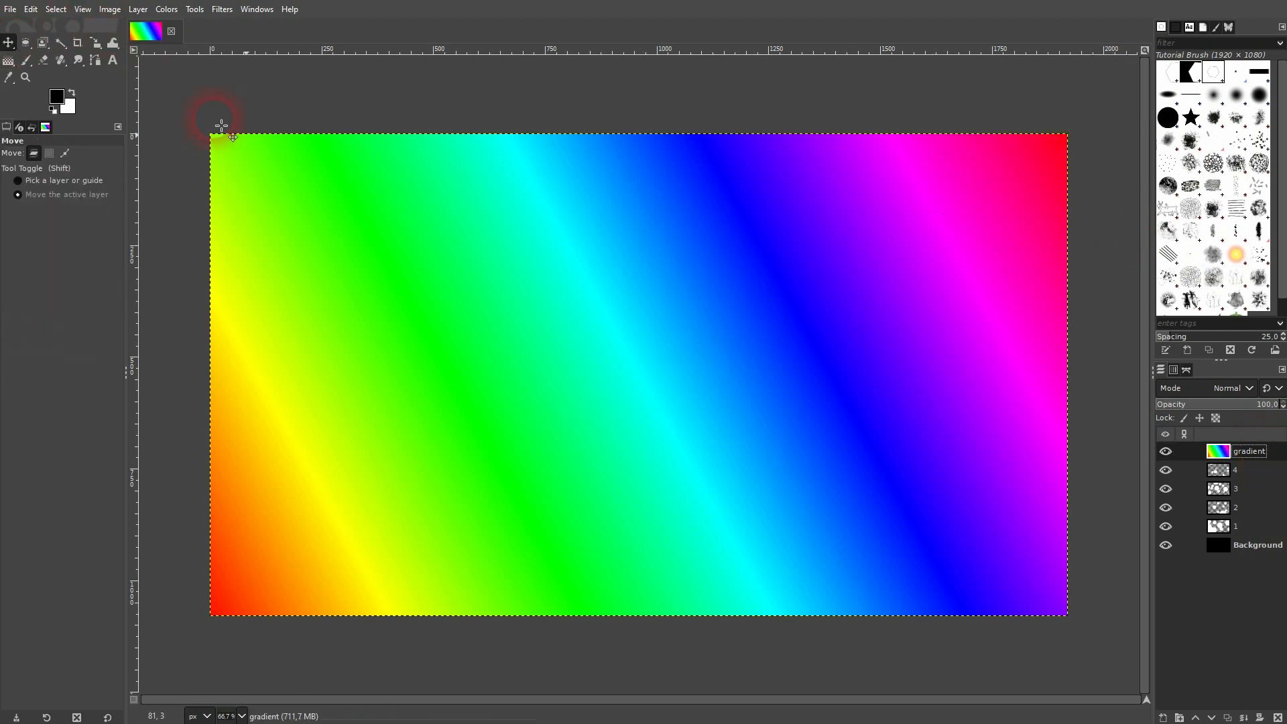
- Set the gradient layer to Overlay mode and lower the opacity of layers 3 and 4
left_click(1231, 387)
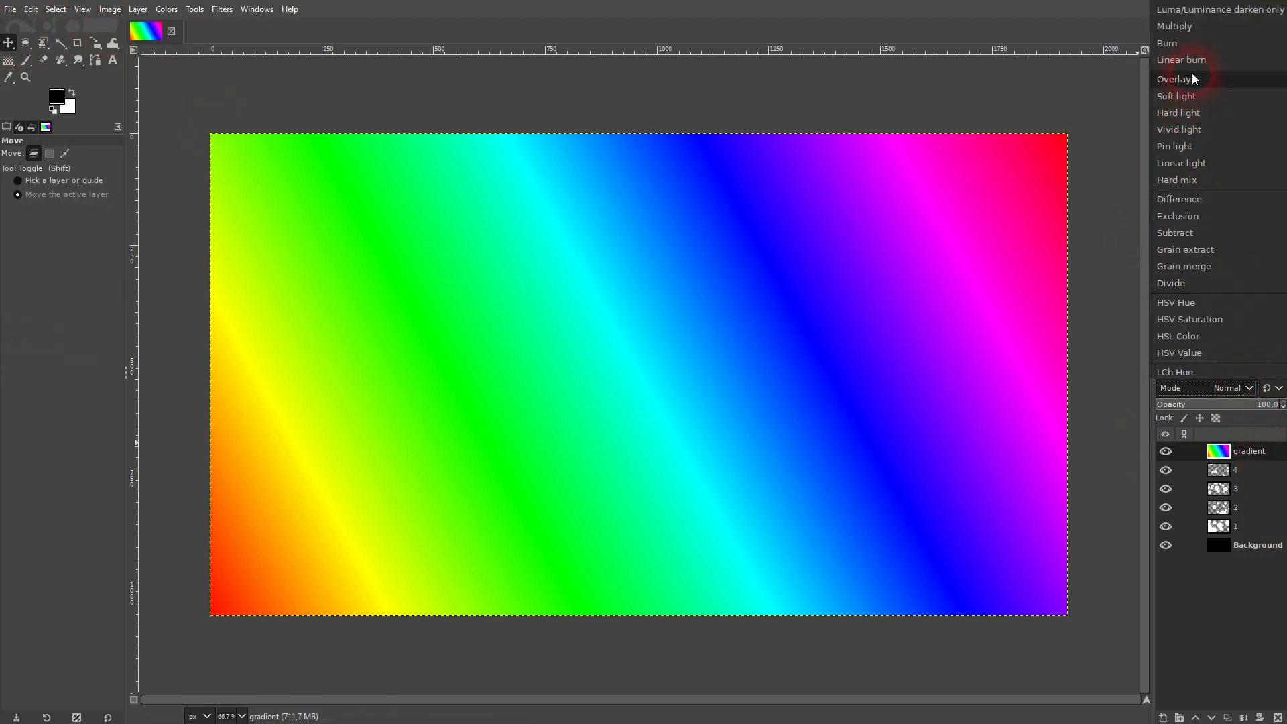
left_click(1173, 79)
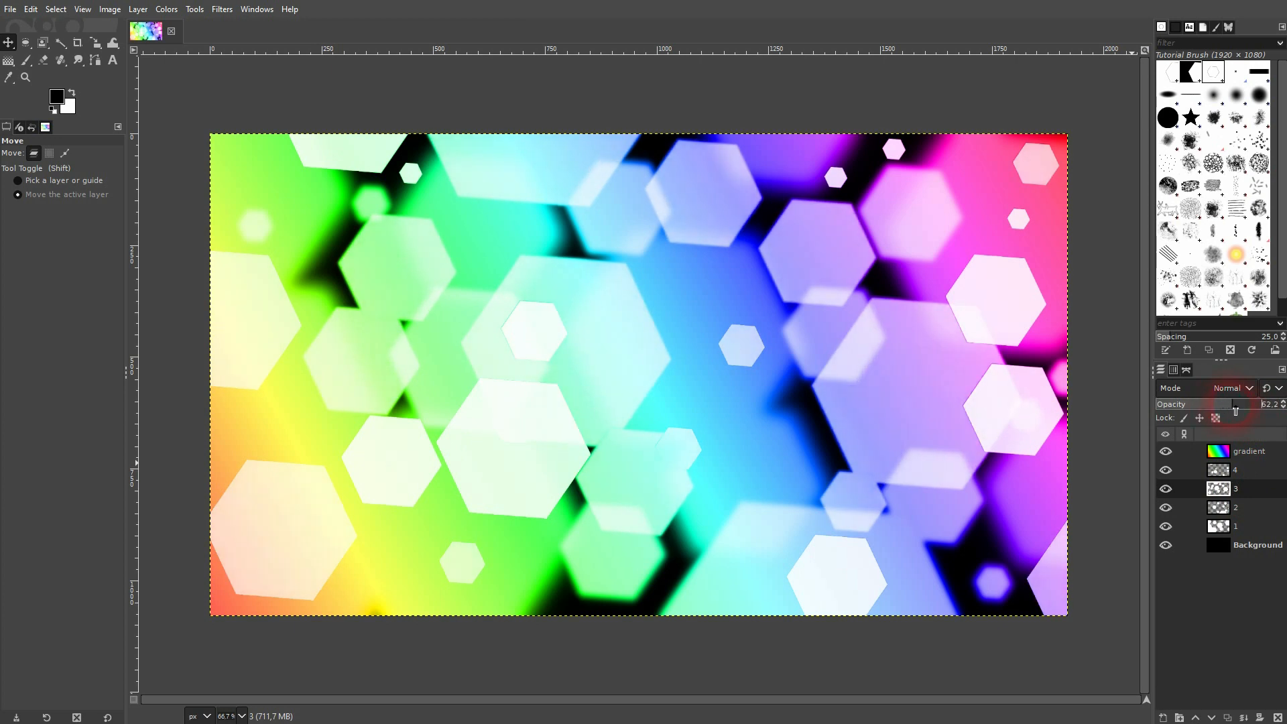
left_click(1228, 403)
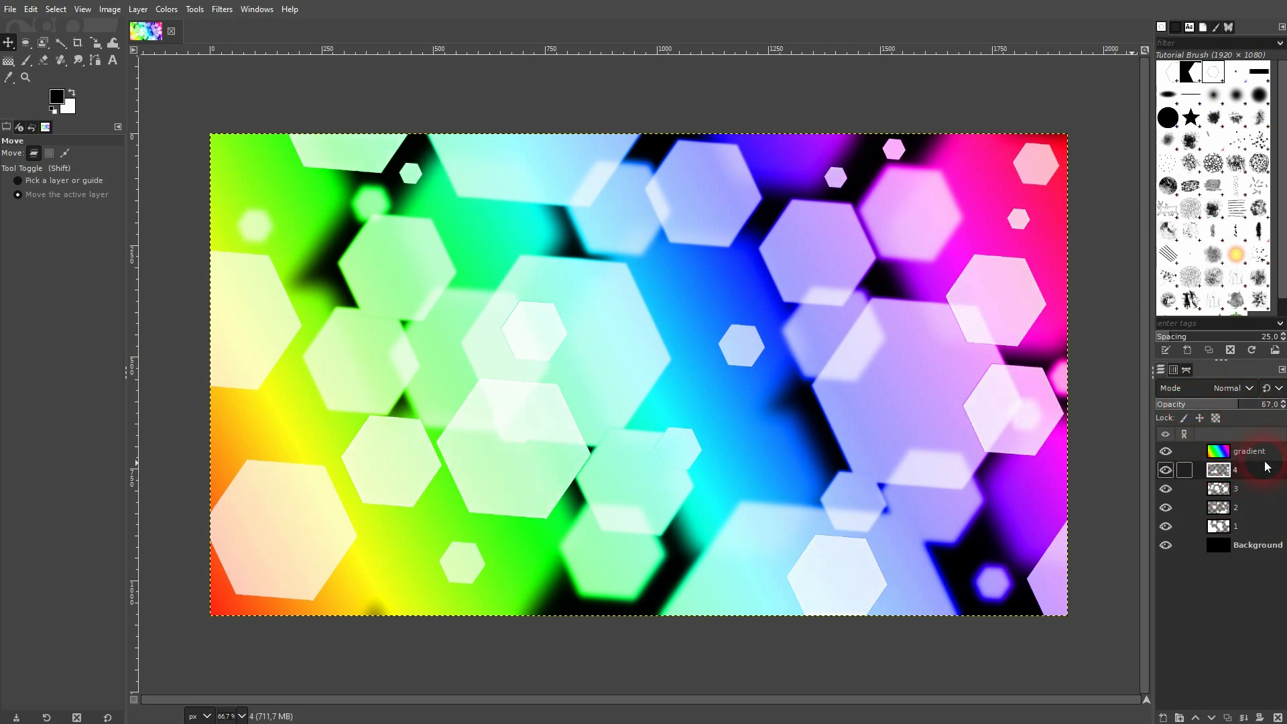
- Duplicate the gradient layer at about 53 opacity, then lower layer 1 to about 25 opacity
left_click(1247, 451)
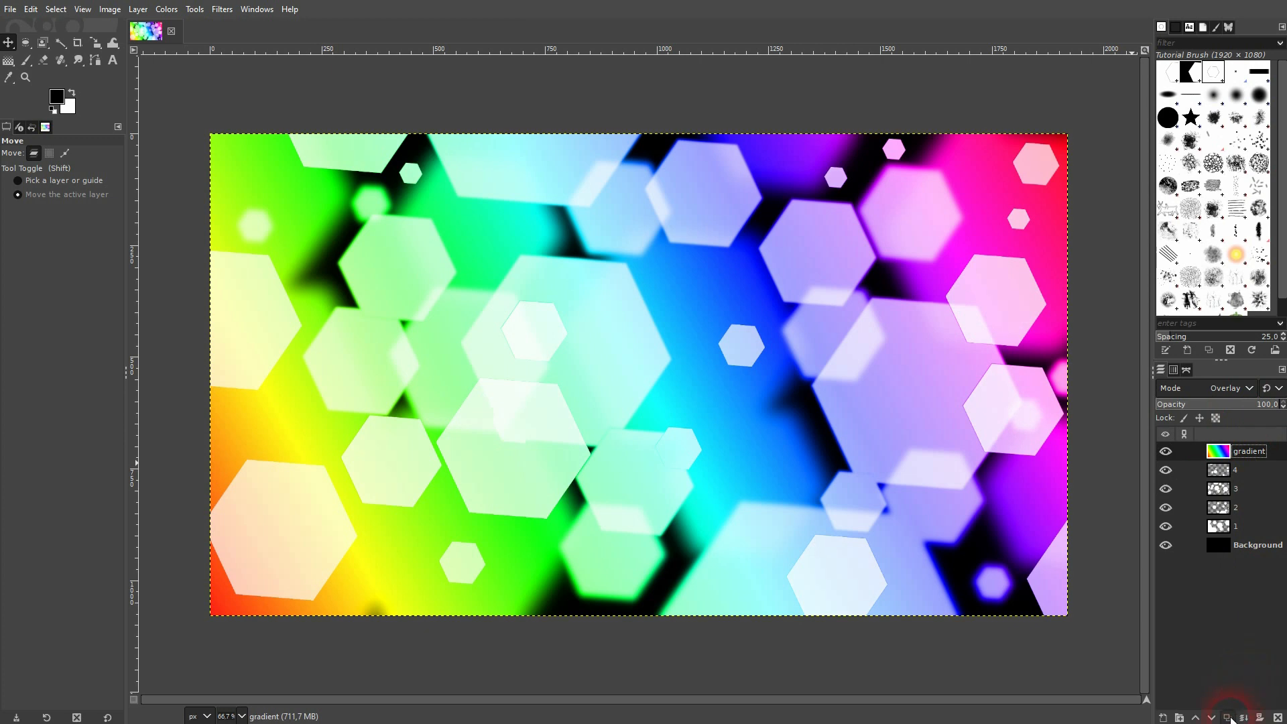
left_click(1229, 716)
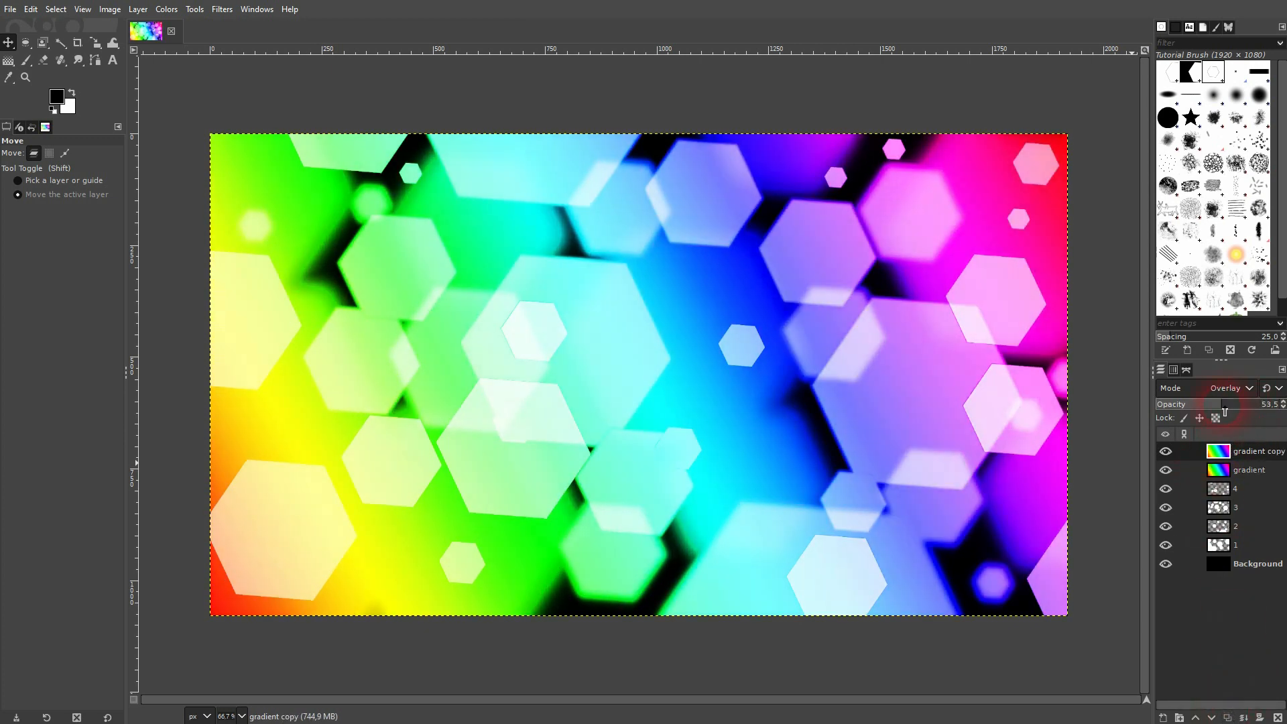
left_click(1163, 469)
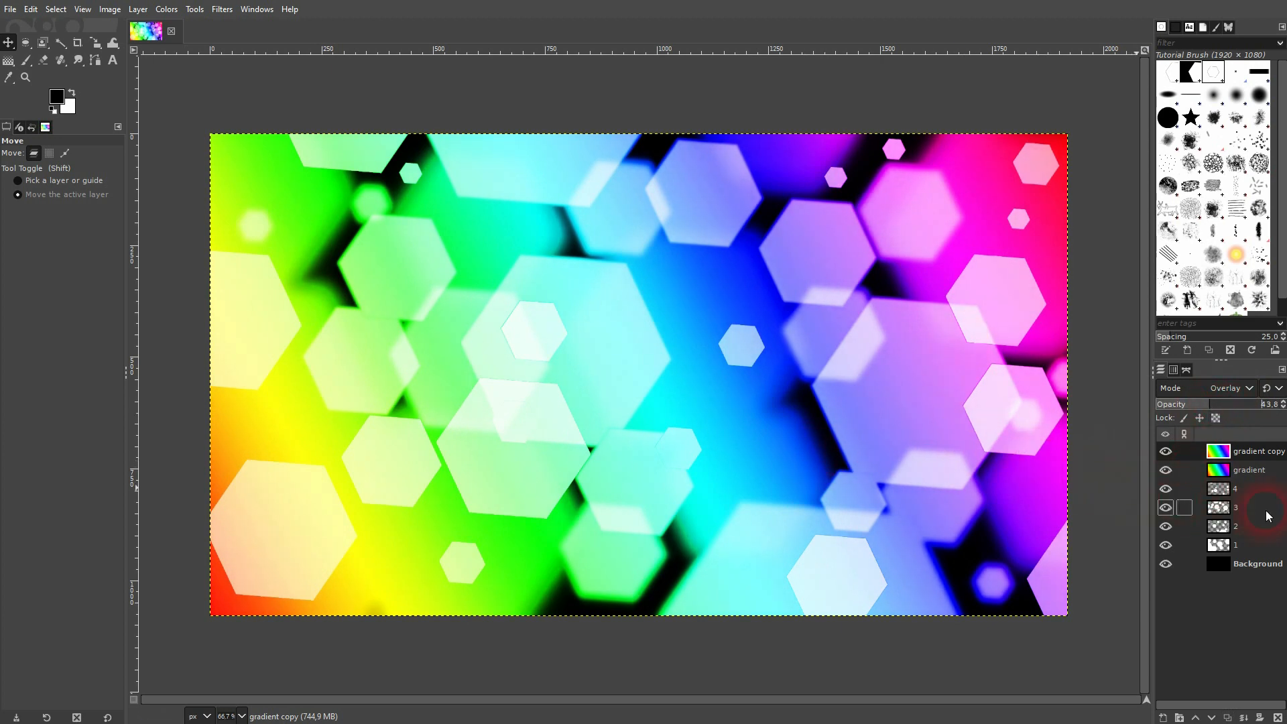
left_click(1239, 545)
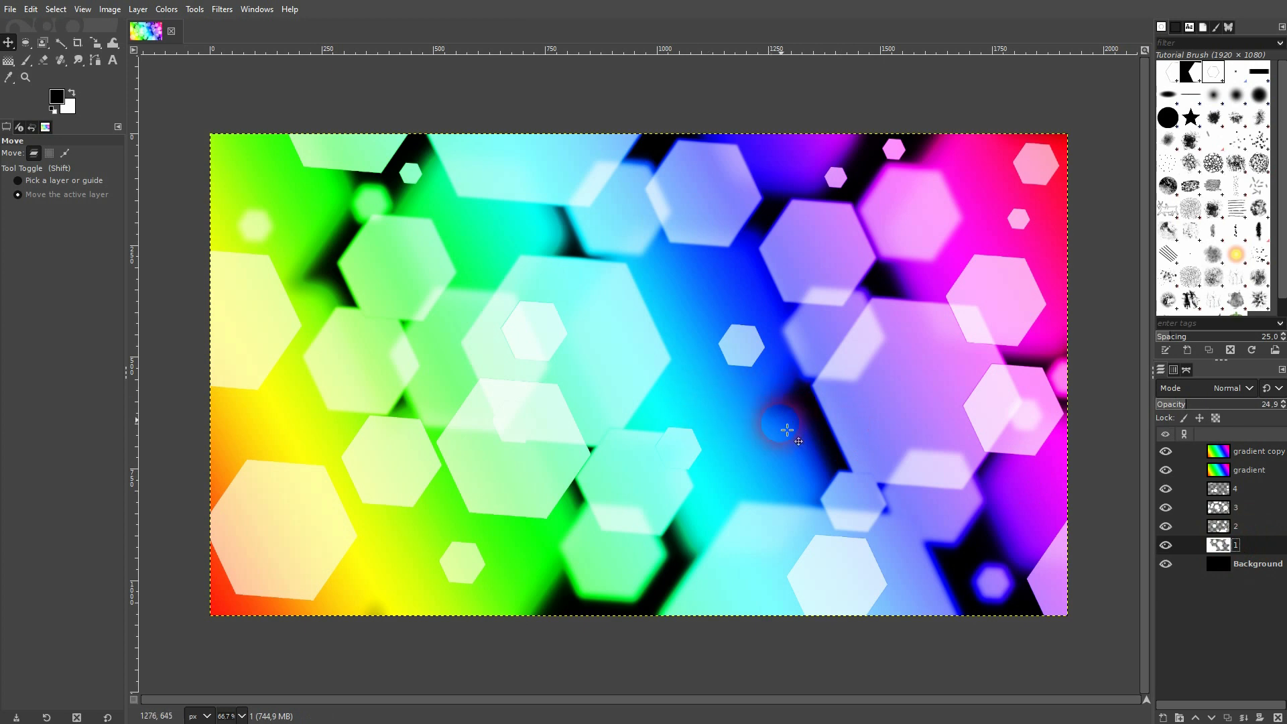